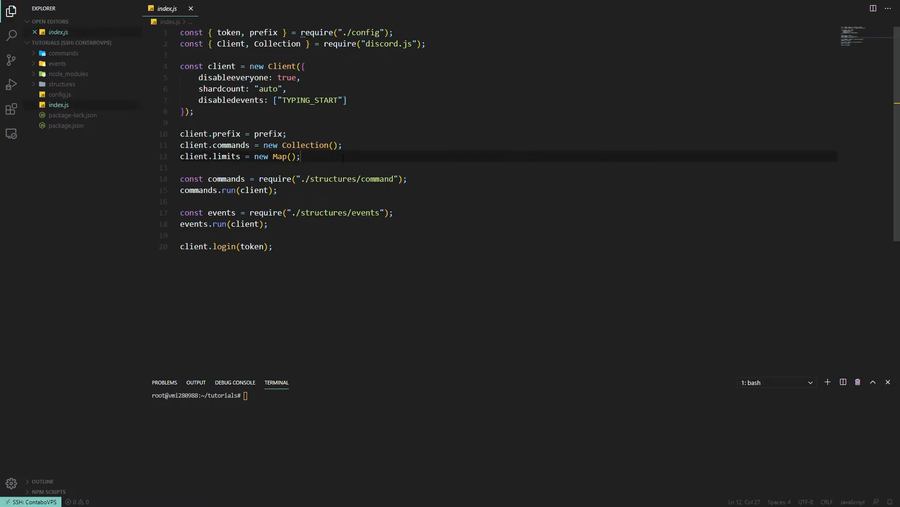
# Step: Add client.snipes = new Map(); right after the limits Map in index.js
pyautogui.write('client.snipe')
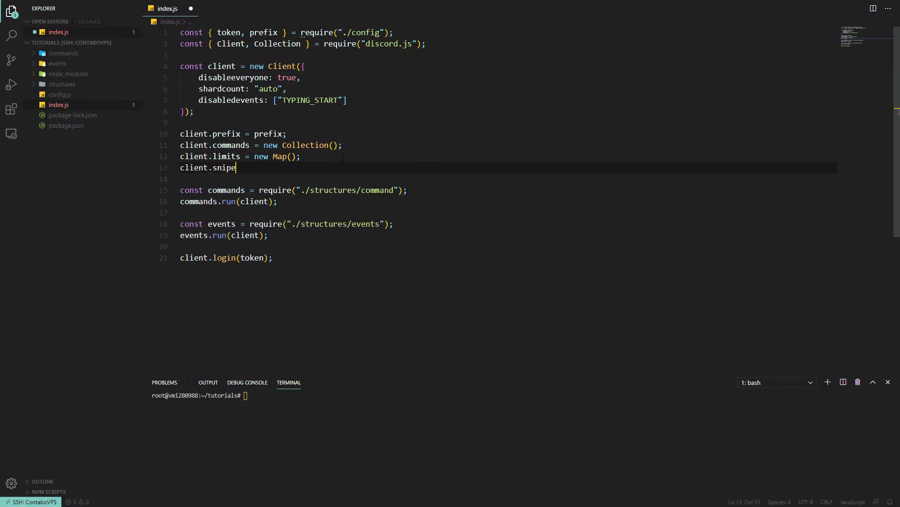
pyautogui.write('s = new Map()')
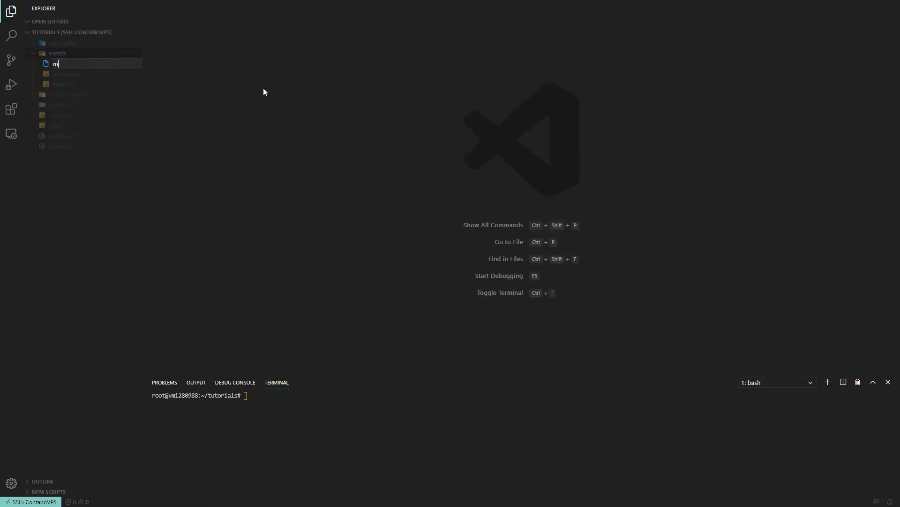
# Step: Create messageDelete.js exporting an empty module.exports = (client, message) => { } handler
pyautogui.write('essageDelete.js')
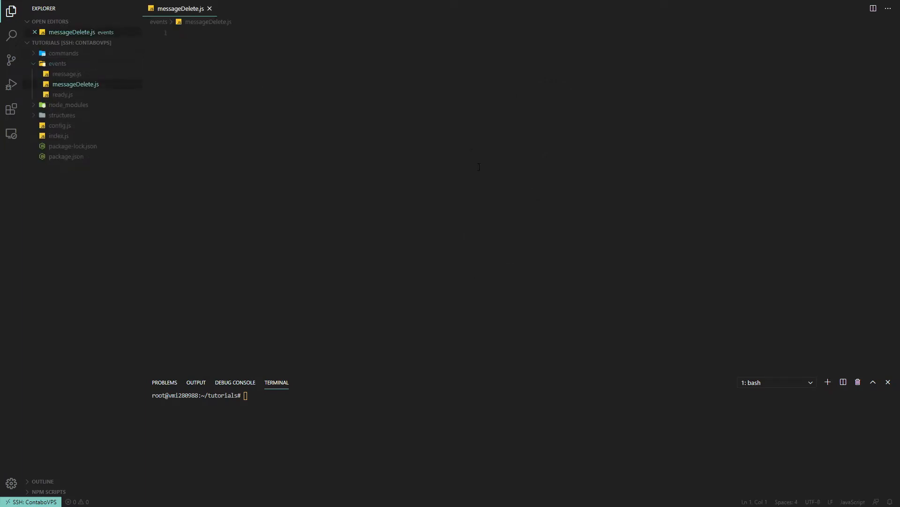
pyautogui.write('module.exports = (client, m')
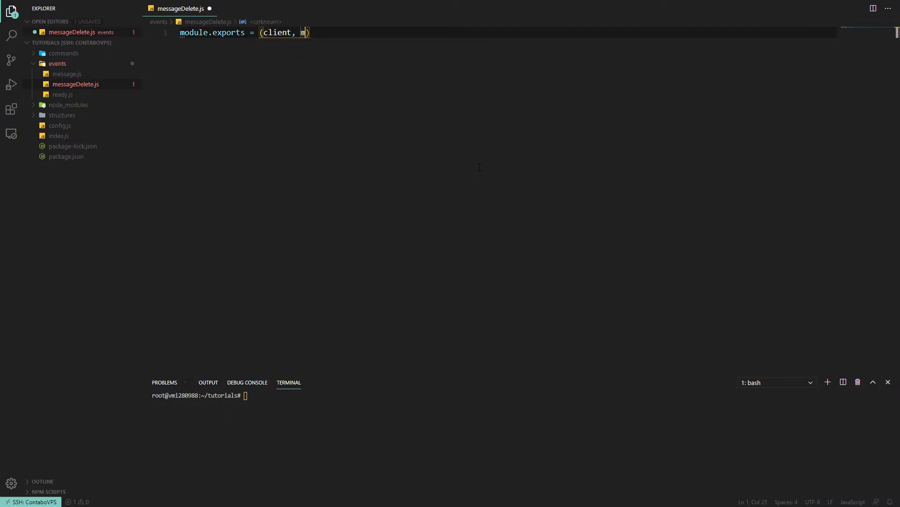
pyautogui.write('essage) => {')
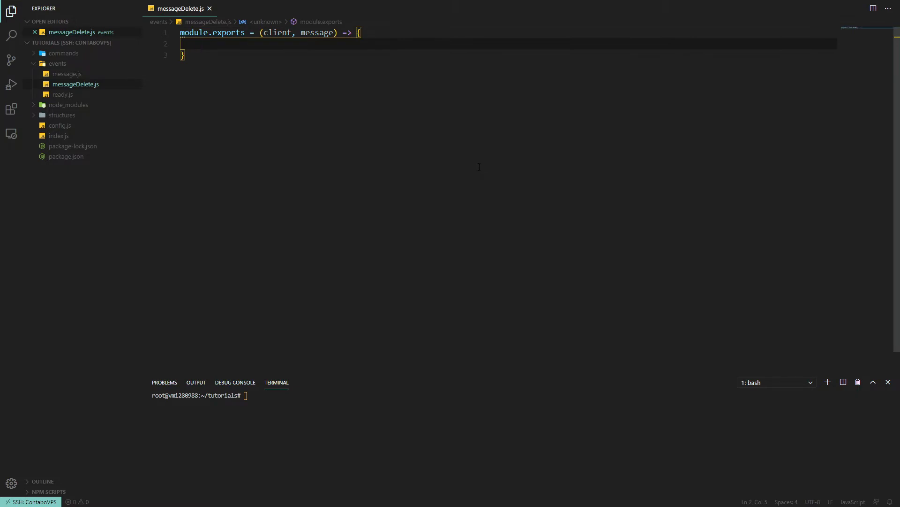
pyautogui.moveTo(487, 136)
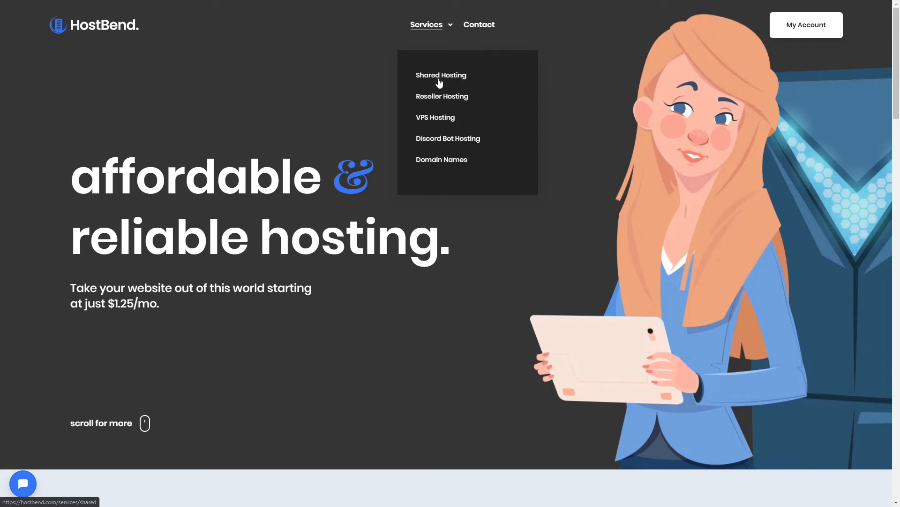
pyautogui.moveTo(448, 139)
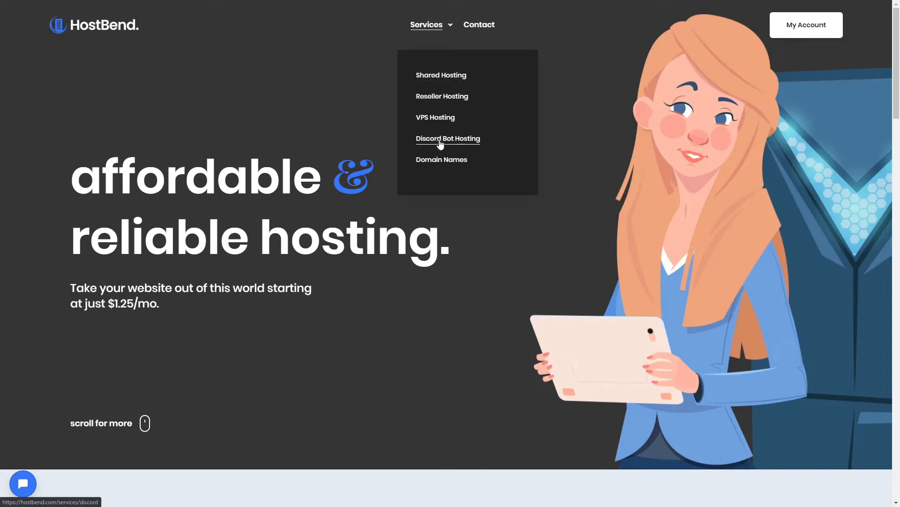
pyautogui.moveTo(449, 167)
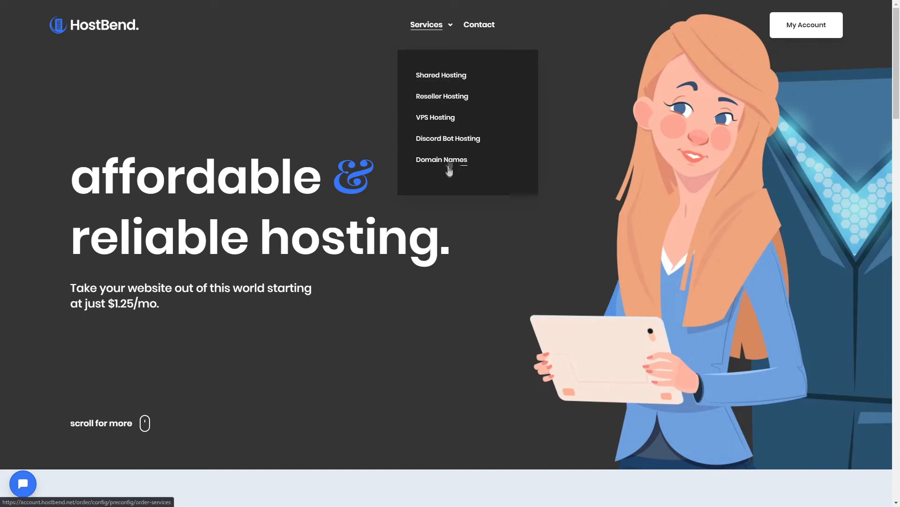
# Step: Choose the NodeJS option under the $1.00 DB 256 Discord Bot Hosting plan
pyautogui.click(449, 139)
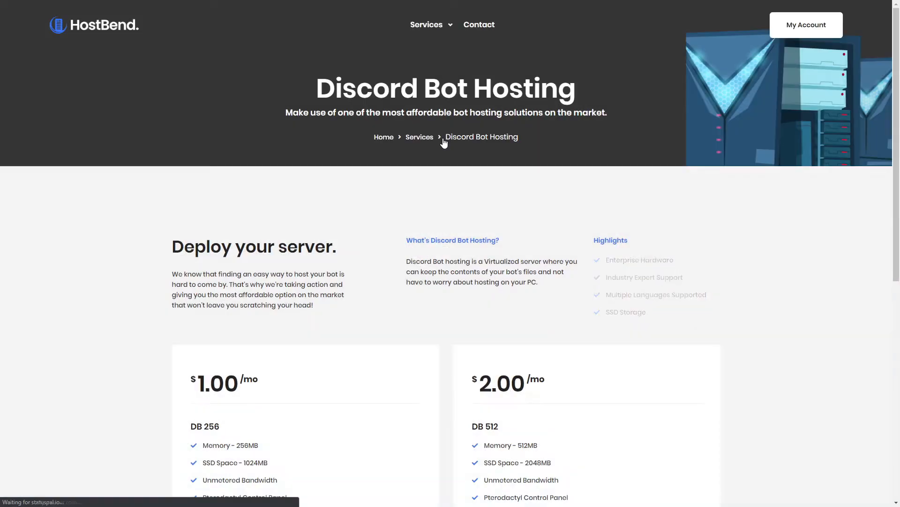
pyautogui.scroll(-3)
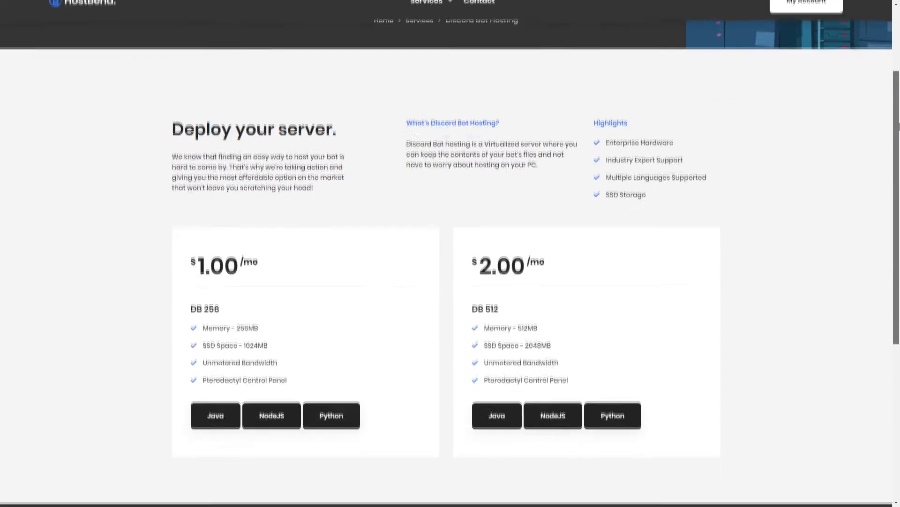
pyautogui.moveTo(215, 414)
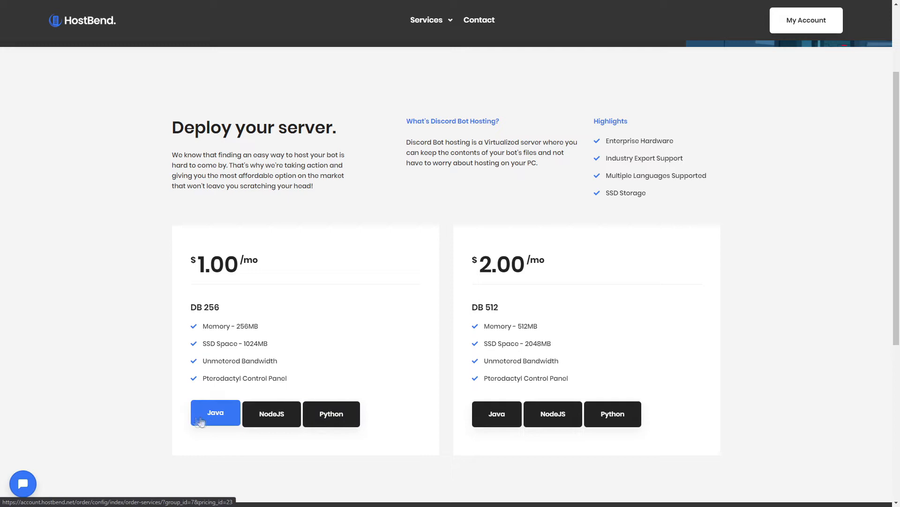
pyautogui.click(332, 413)
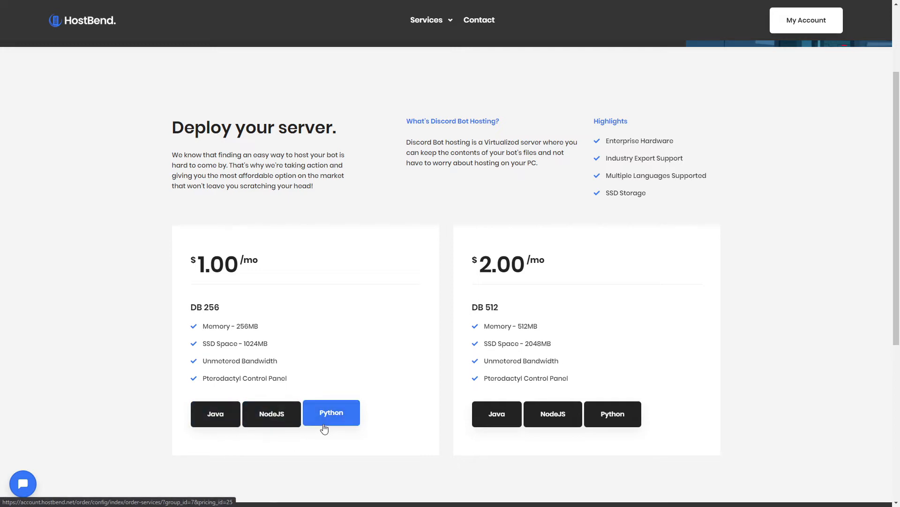
pyautogui.click(271, 413)
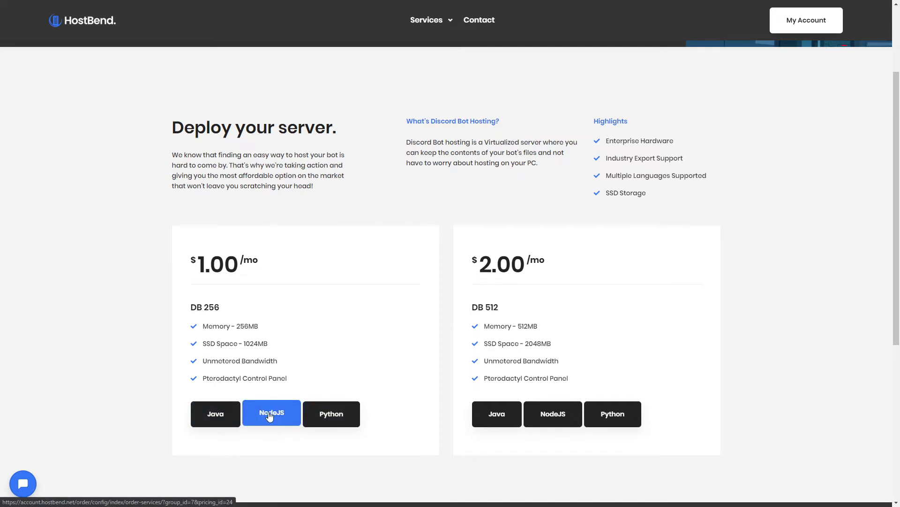
pyautogui.click(271, 413)
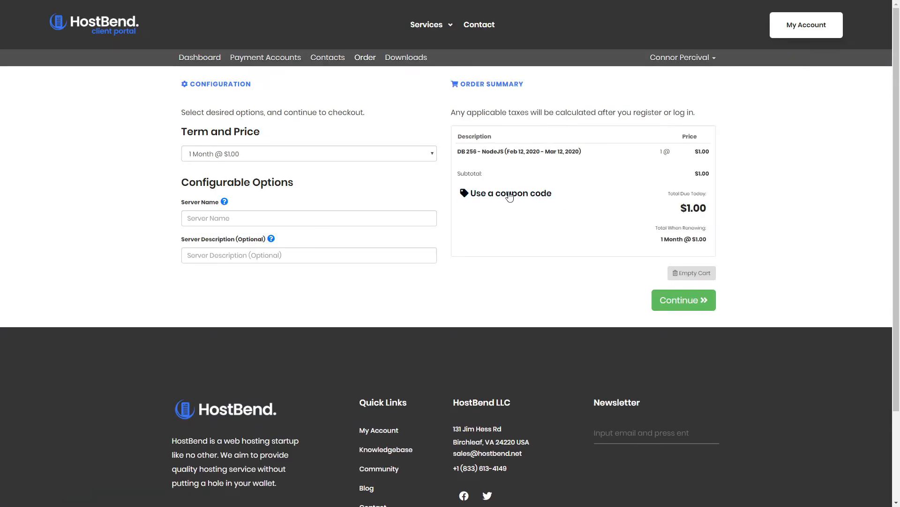
# Step: Redeem coupon code 'vultr' so the order total drops to $0.75, then return to the editor
pyautogui.click(509, 193)
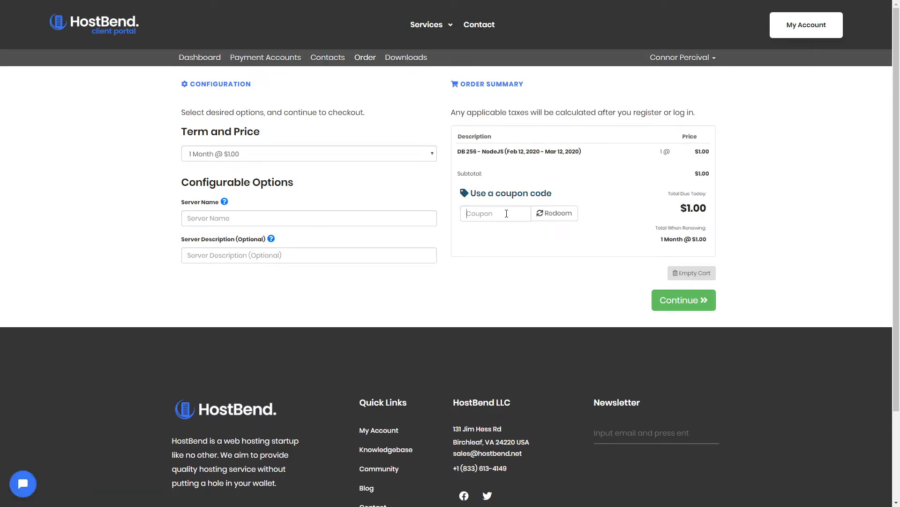
pyautogui.write('vultrex')
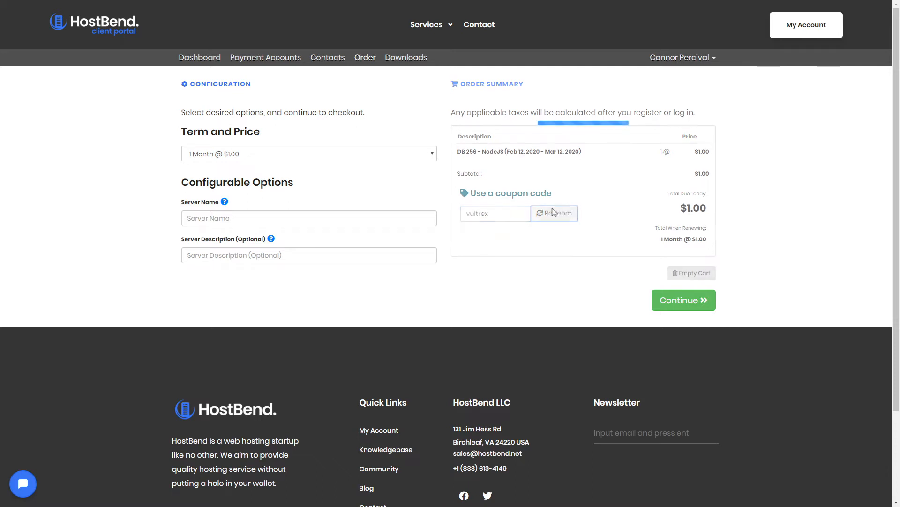
pyautogui.click(554, 213)
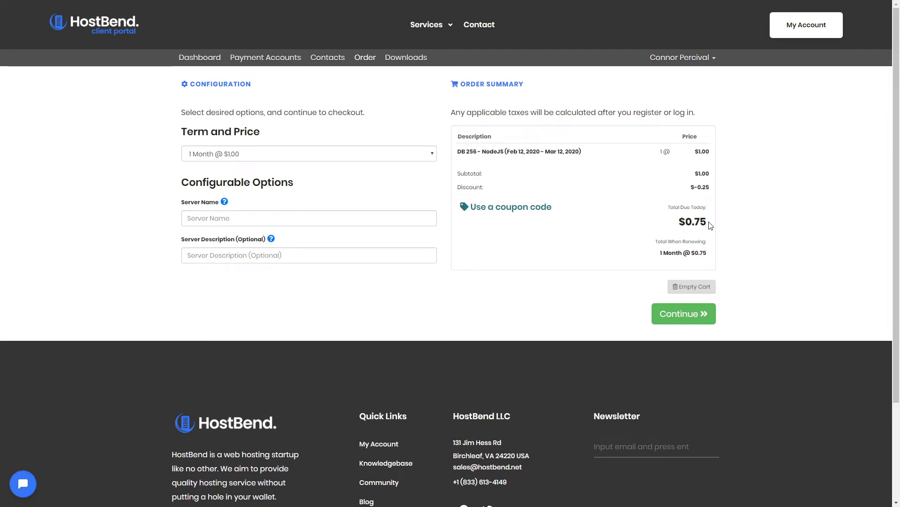
pyautogui.moveTo(599, 202)
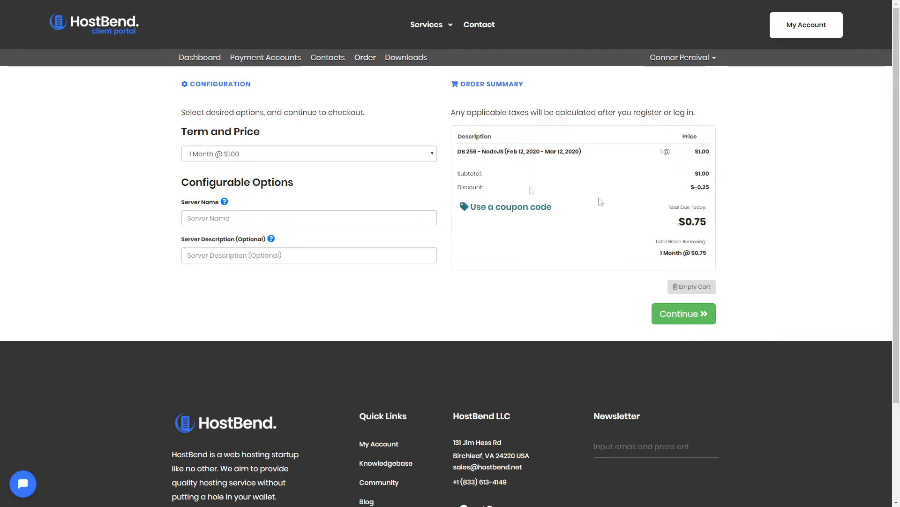
pyautogui.click(427, 24)
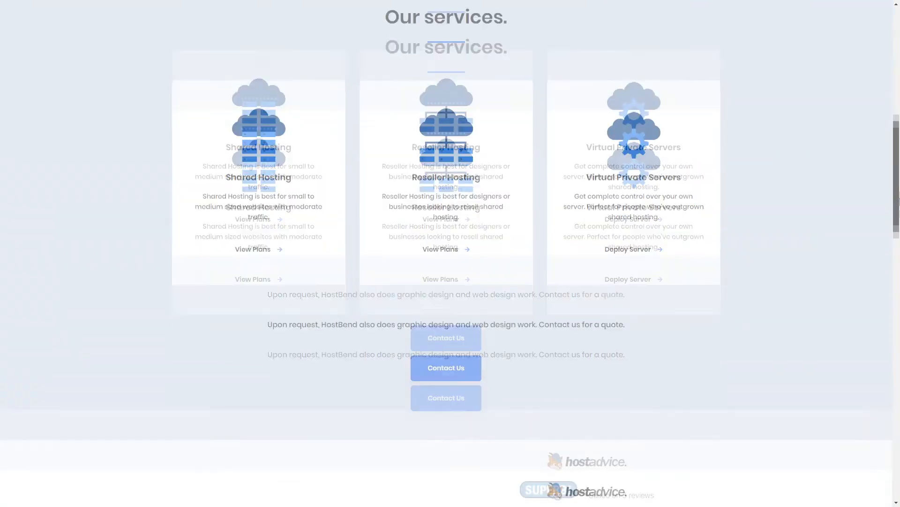
pyautogui.scroll(-3)
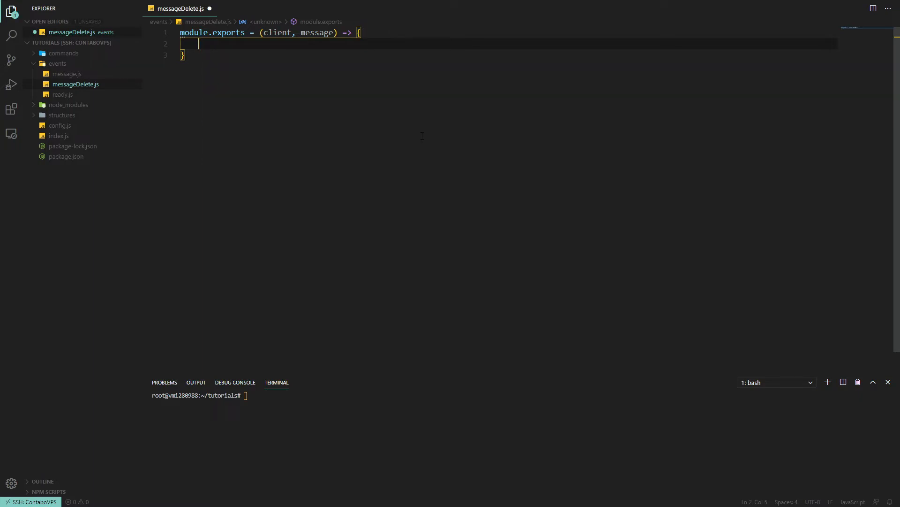
# Step: Store content: message.content and author: message.author in client.snipes keyed by channel id
pyautogui.press('ctrl+s')
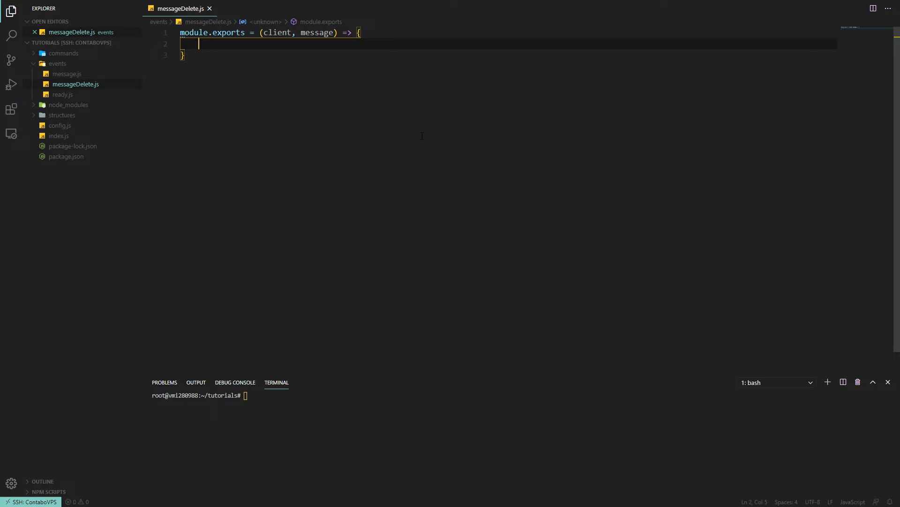
pyautogui.write('client.snipes.set(')
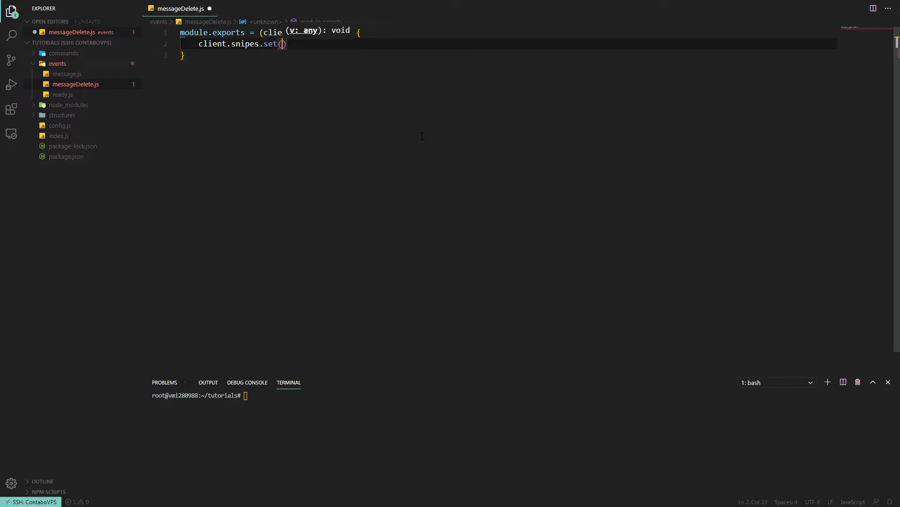
pyautogui.write('message.channel.id, {')
pyautogui.write('});')
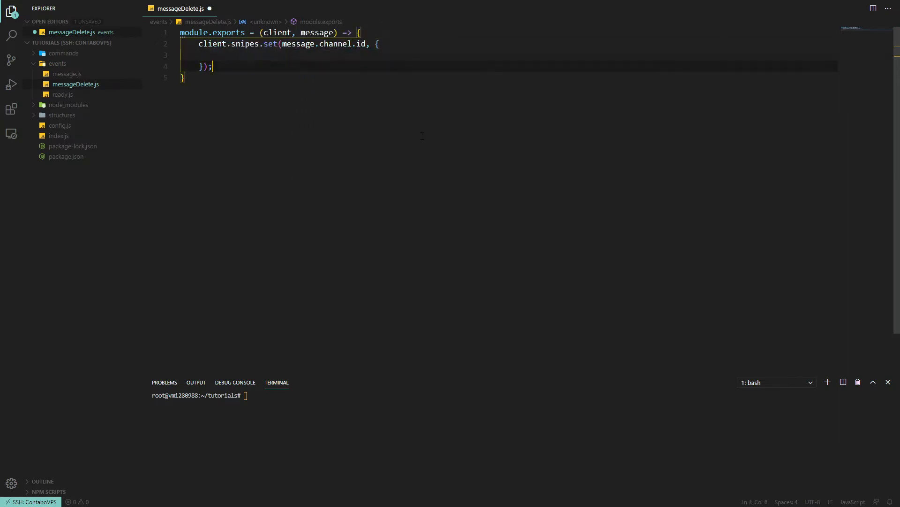
pyautogui.write('content:')
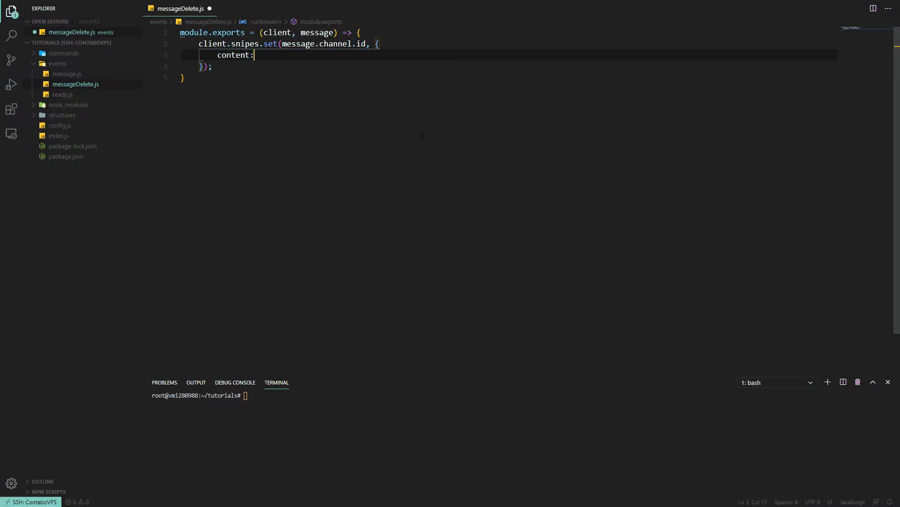
pyautogui.write('message.content')
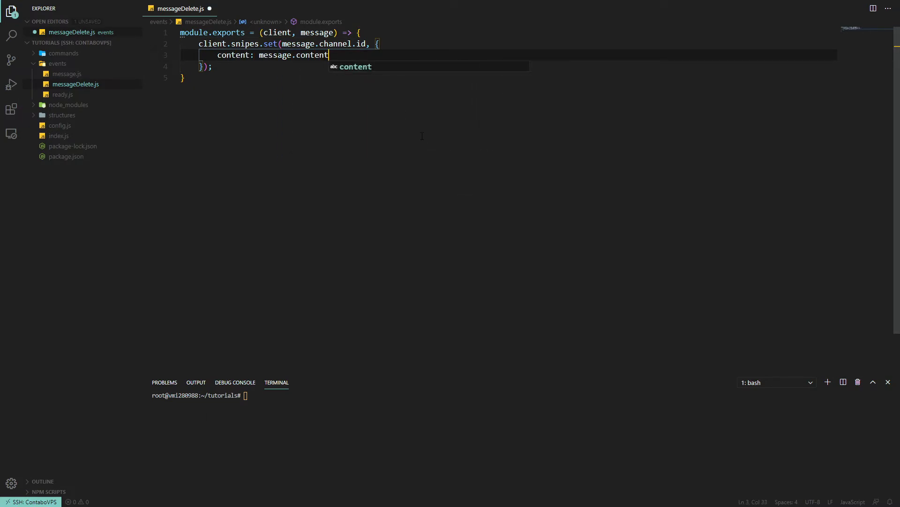
pyautogui.write(',')
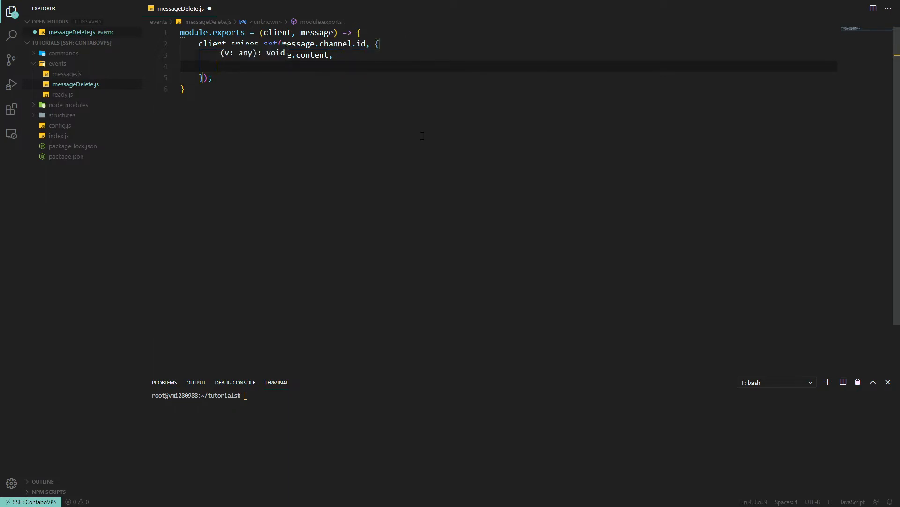
pyautogui.write('author: message.autho')
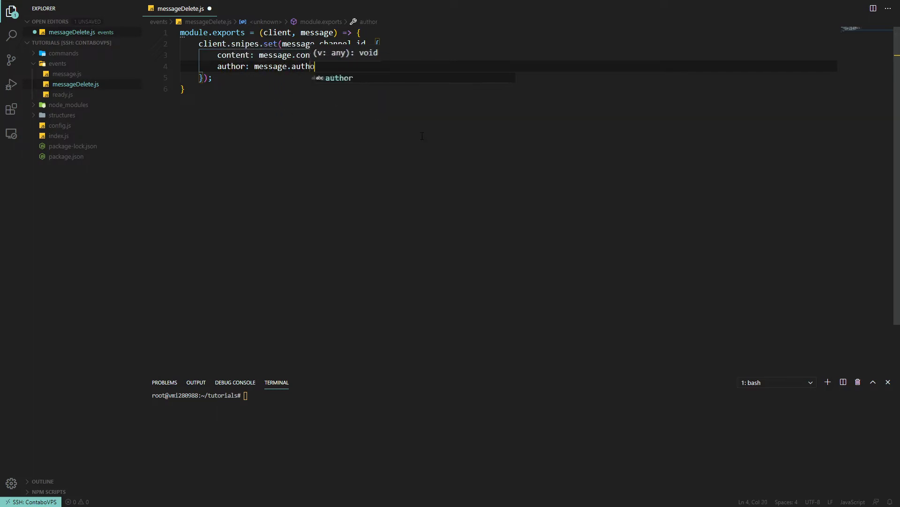
pyautogui.write('r')
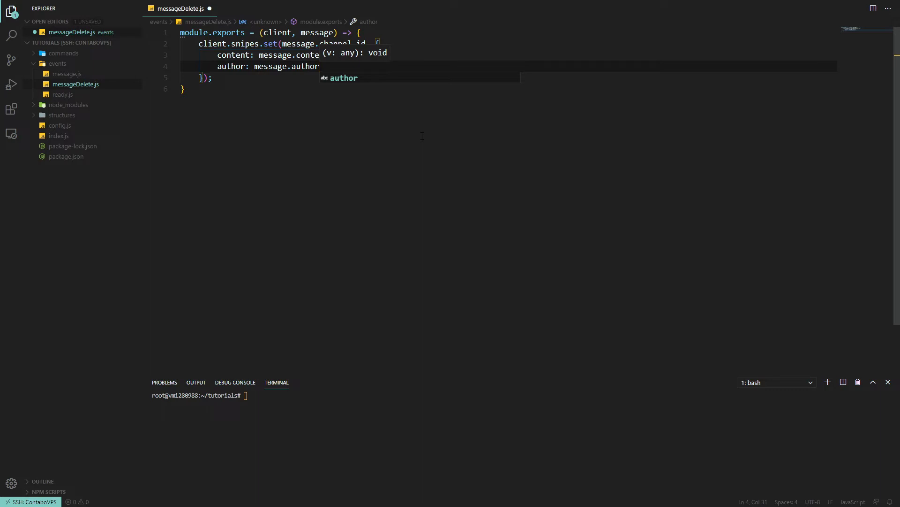
pyautogui.press('Return')
pyautogui.write('image:')
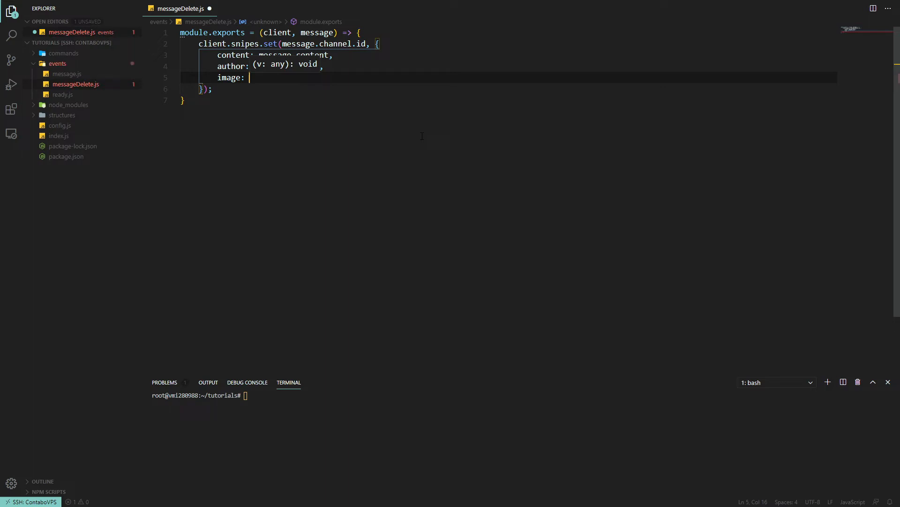
# Step: Add image: message.attachments.first() ? its proxyURL : null to the stored snipe
pyautogui.write('message.')
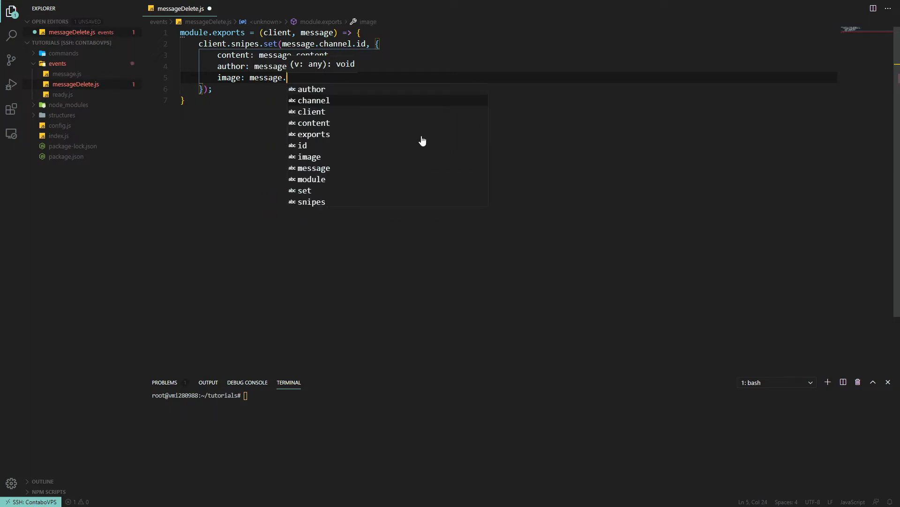
pyautogui.write('attachments.first(')
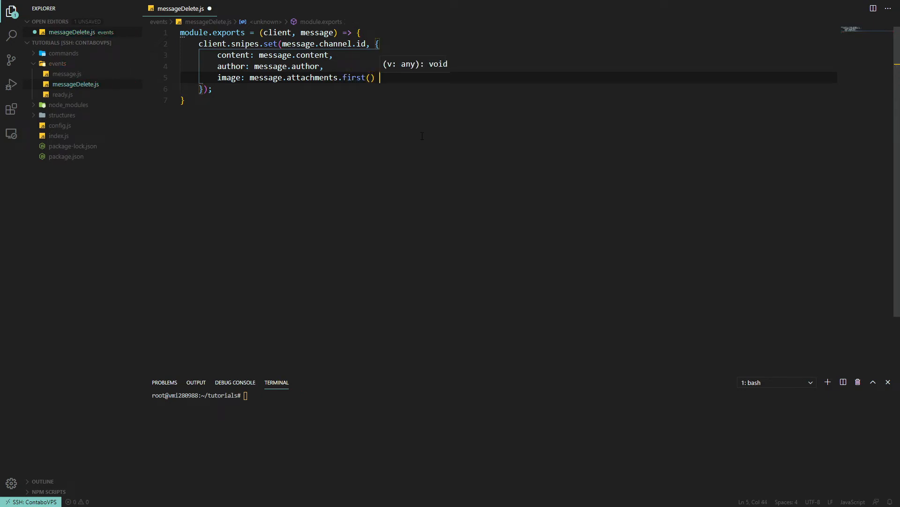
pyautogui.write('?')
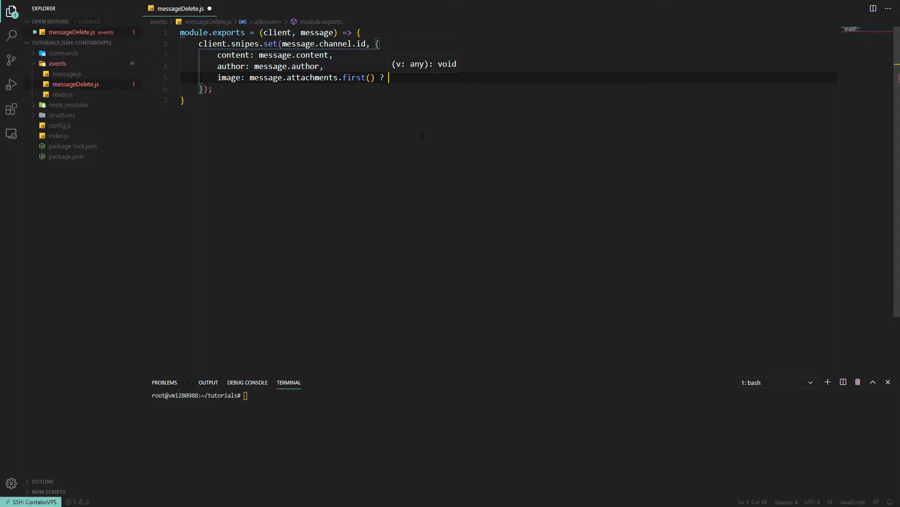
pyautogui.write('message.attachments.first(')
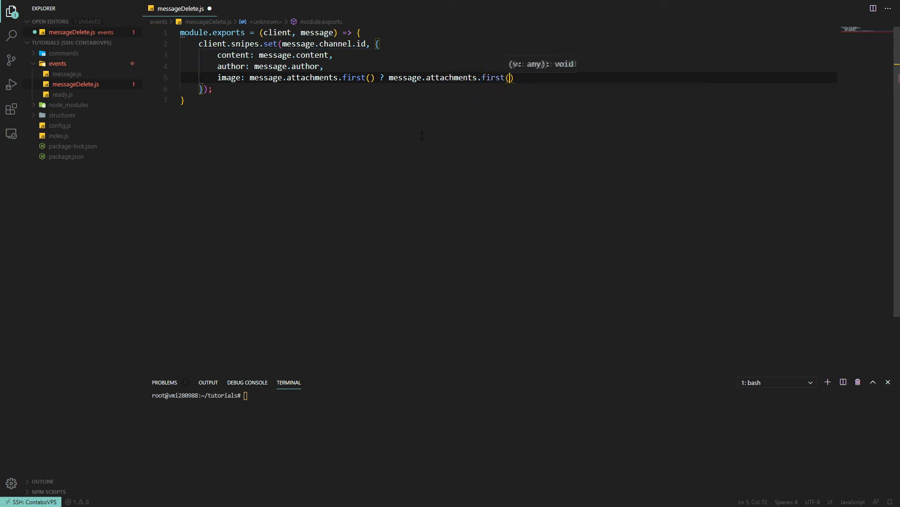
pyautogui.write('.proxyURL')
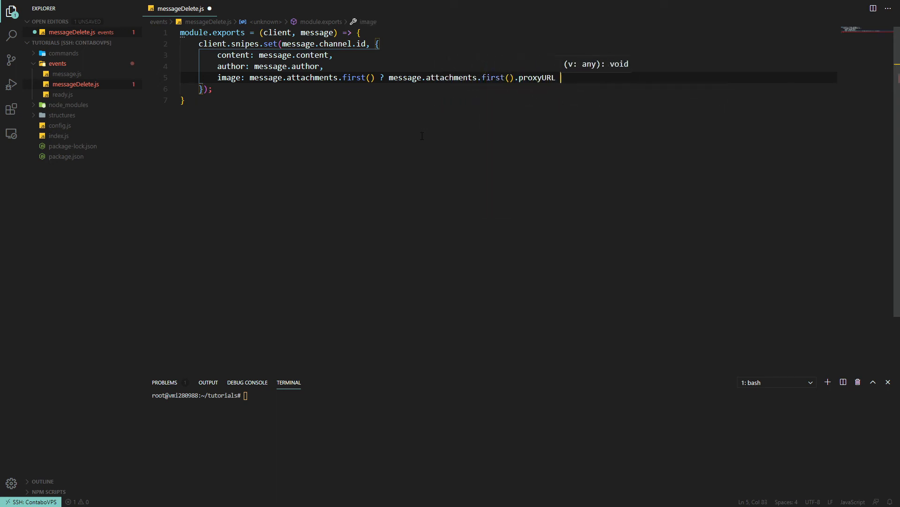
pyautogui.write(':')
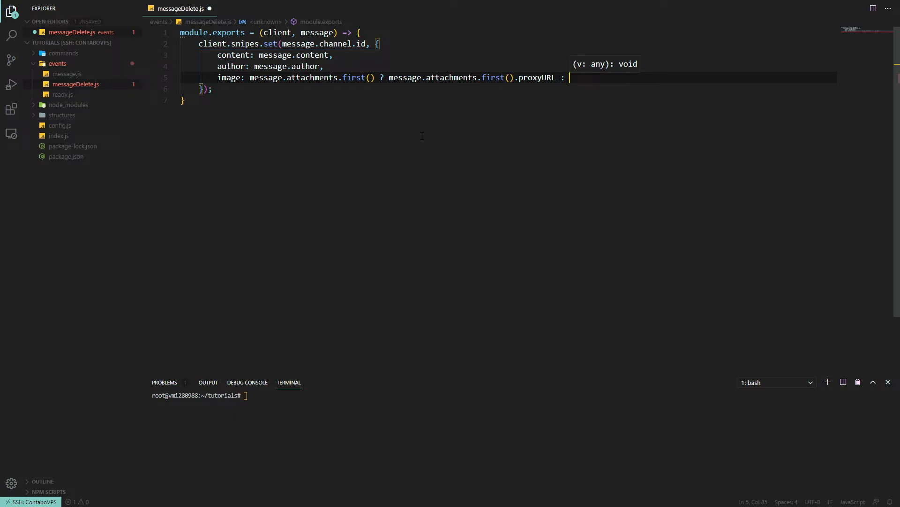
pyautogui.write('null')
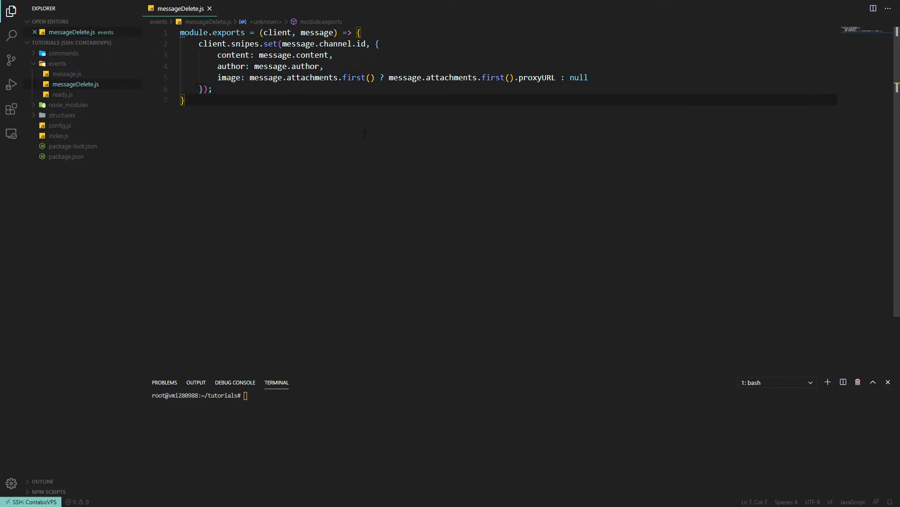
# Step: Create snipe.js in commands with an empty run export and help name 'snipe' with a description
pyautogui.click(63, 52)
pyautogui.write('snipe')
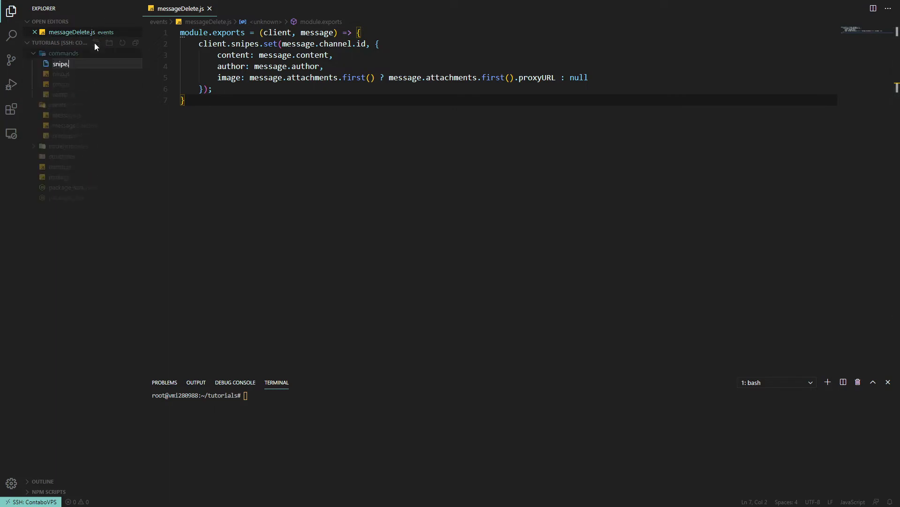
pyautogui.press('Return')
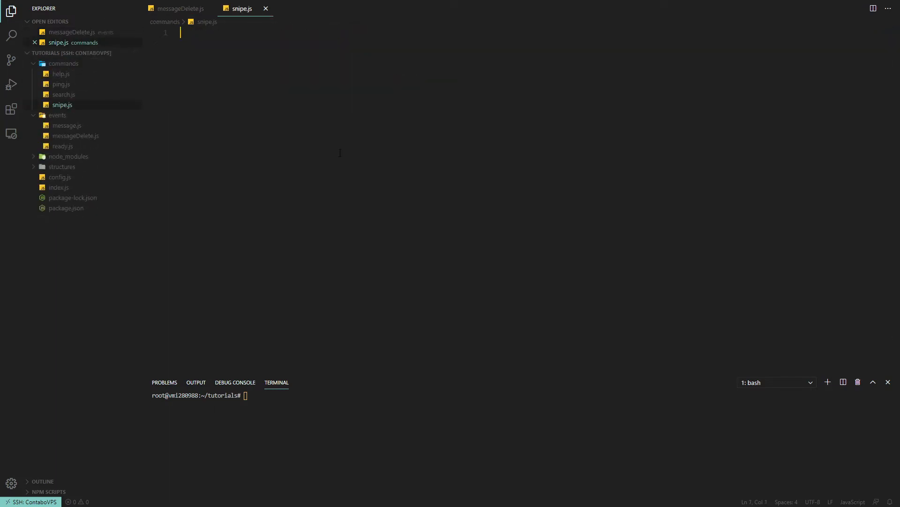
pyautogui.write('module.exports.run = (client, message, args) => {')
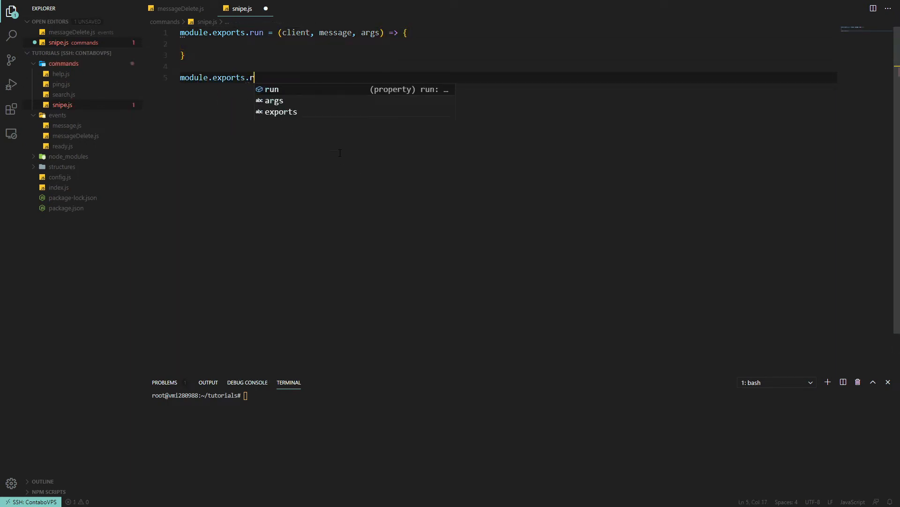
pyautogui.write('help = {')
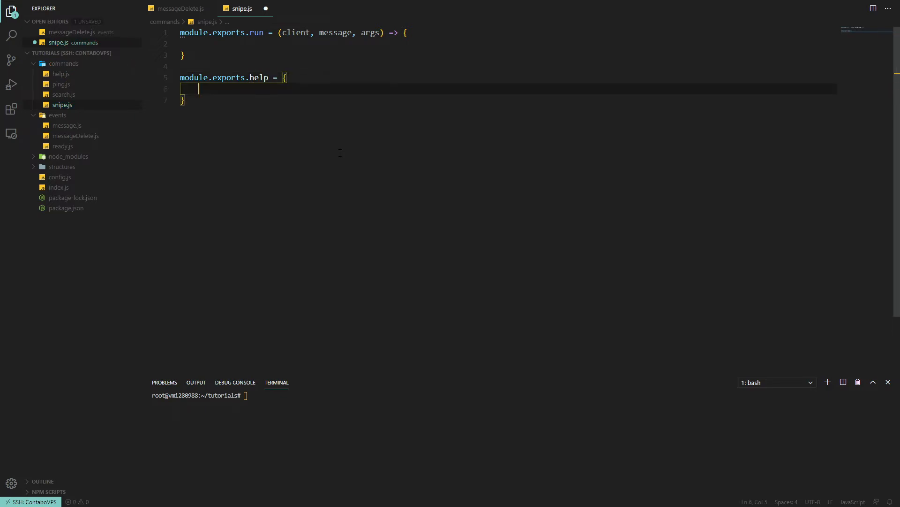
pyautogui.write('name: "snipe",')
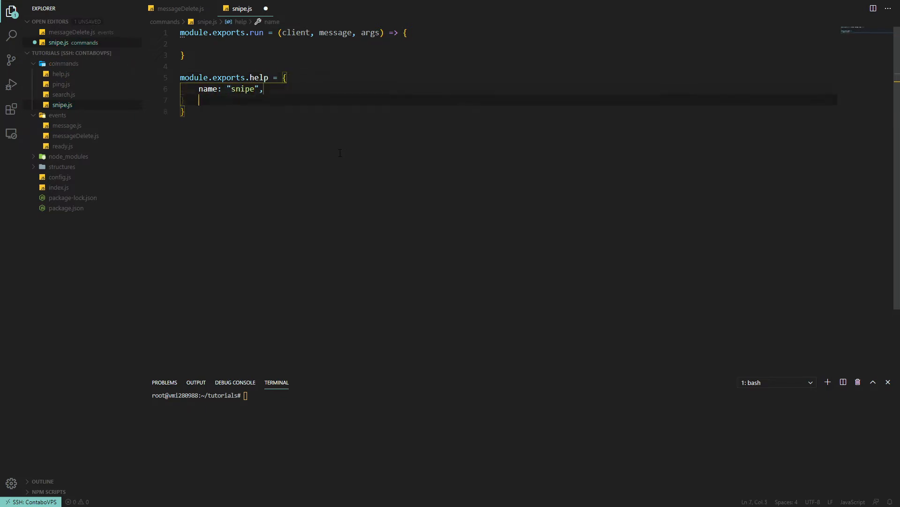
pyautogui.write('description')
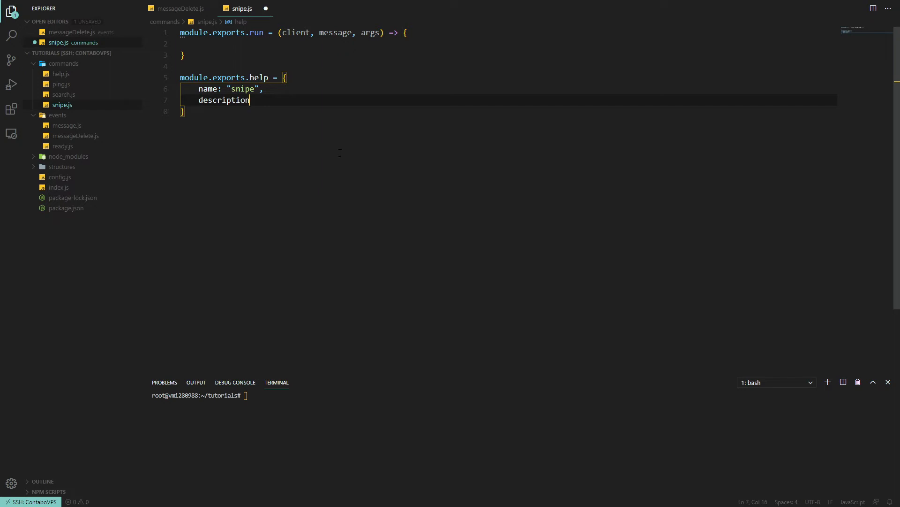
pyautogui.write(': "View a recently deleted message')
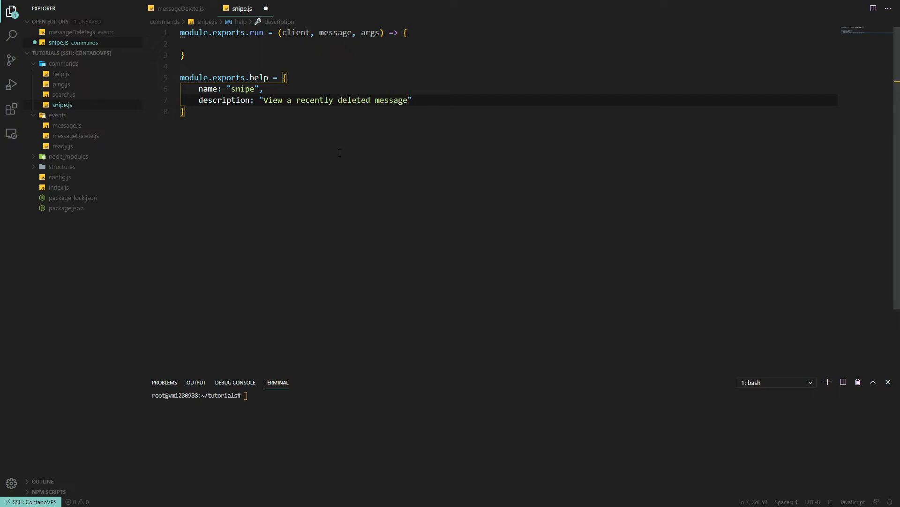
# Step: Export requirements with ownerOnly: false and the MANAGE_MESSAGES permission
pyautogui.write('module.exports.requirements = {')
pyautogui.write('own')
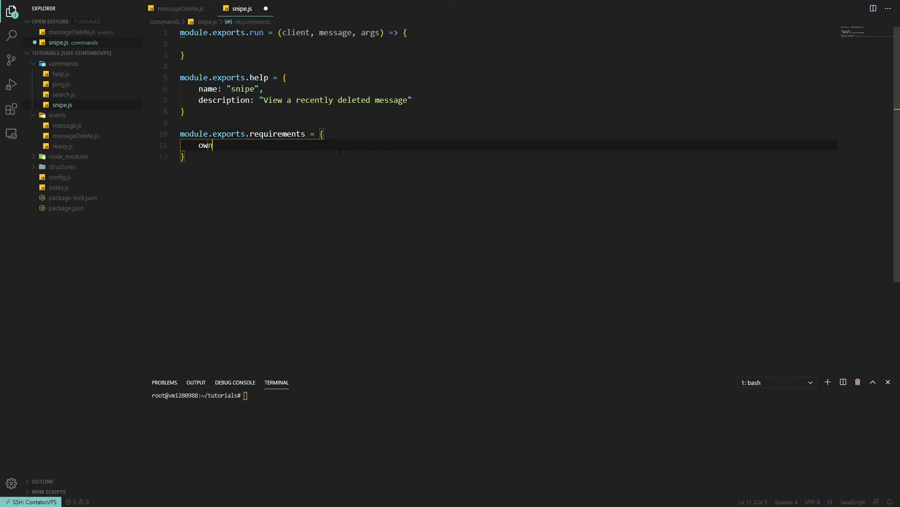
pyautogui.write('erOnly: false')
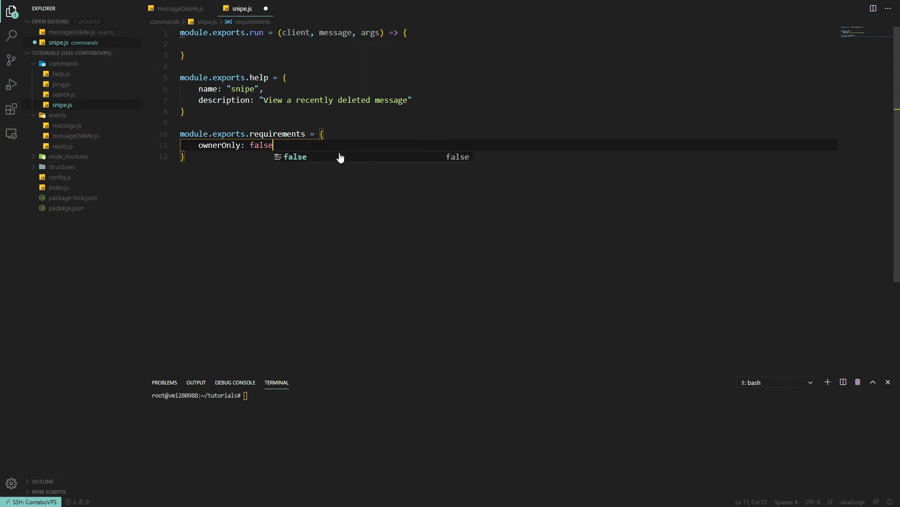
pyautogui.write(',')
pyautogui.write('userPerms: ["')
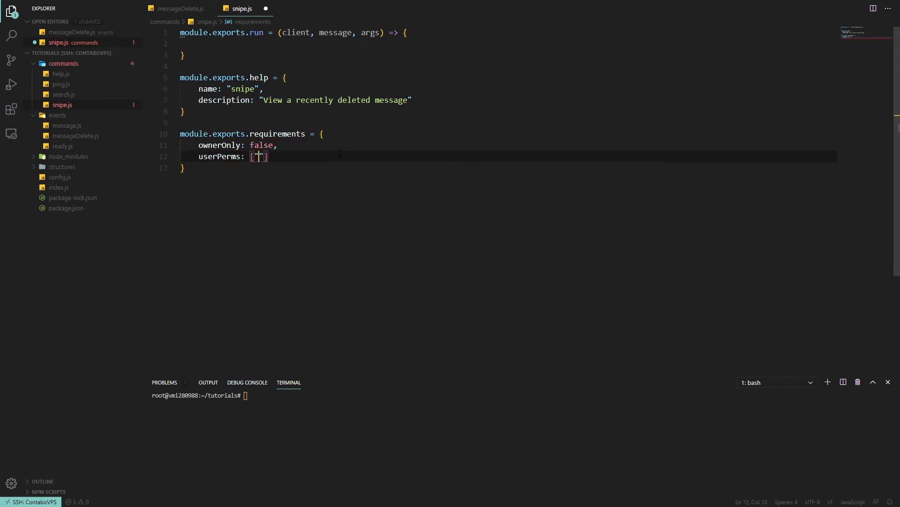
pyautogui.write('MANAGE_MESSAGES')
pyautogui.write('clientPerms: [')
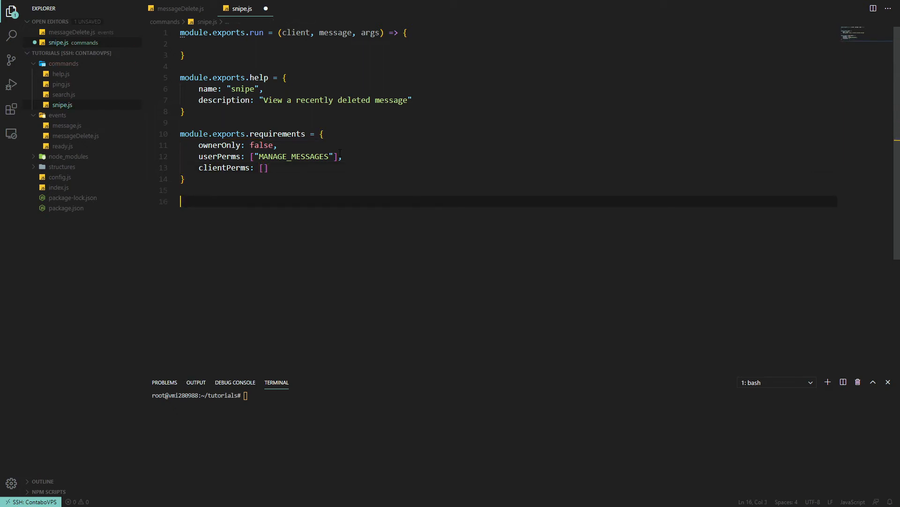
# Step: Export limits with cooldown 6e4 and rateLimit 3
pyautogui.write('module.')
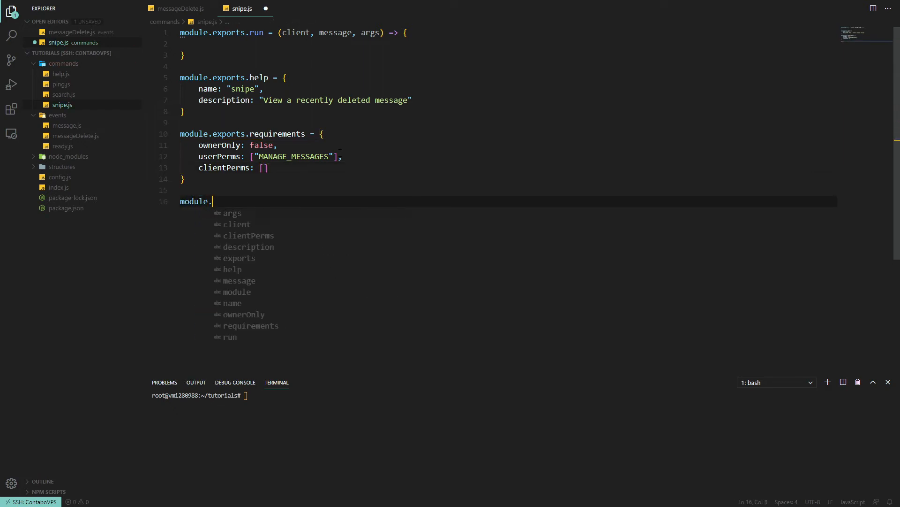
pyautogui.write('exports.limits = {')
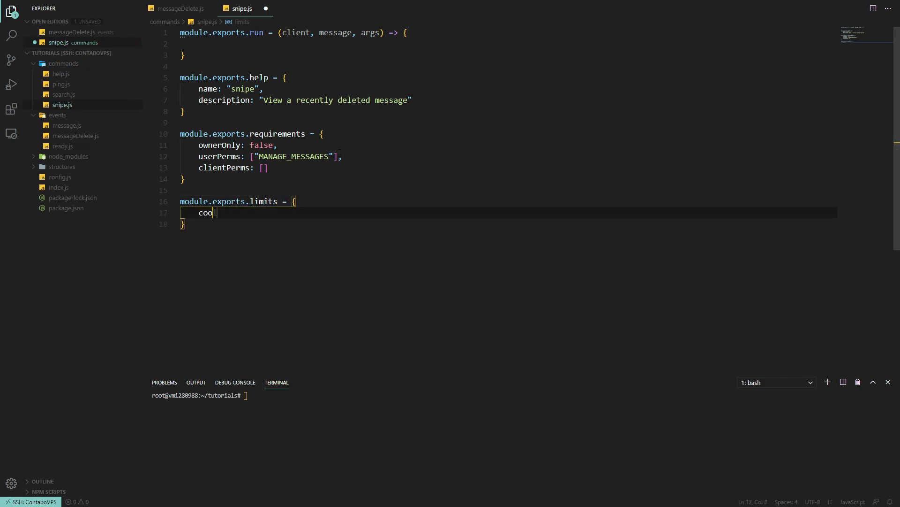
pyautogui.write('ldown: 6e4,')
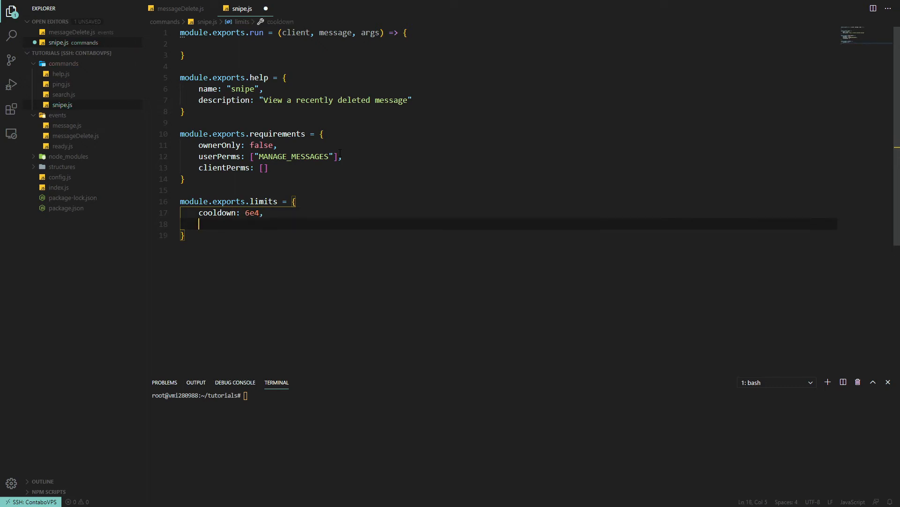
pyautogui.write('rateLimit:')
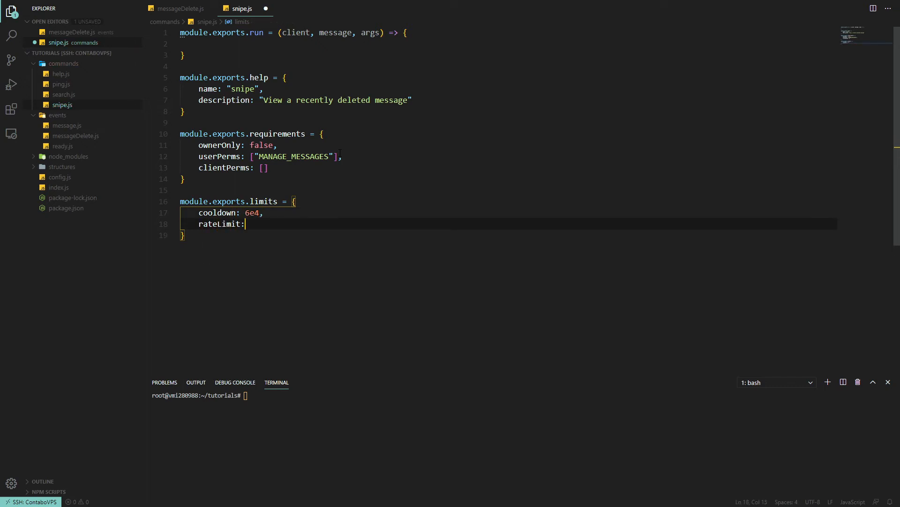
pyautogui.write('3')
pyautogui.write('c')
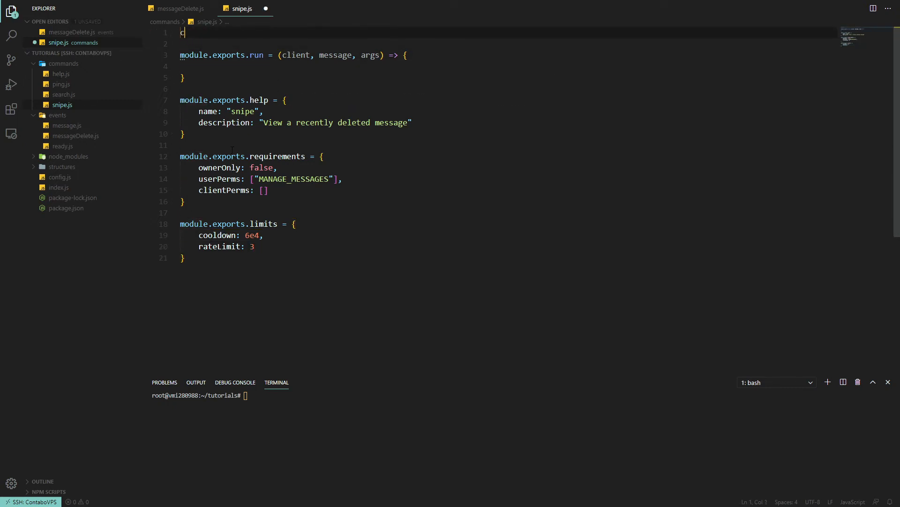
# Step: Require MessageEmbed and fetch const msg = client.snipes.get(message.channel.id), then save
pyautogui.write('onst { MessageEmbed } = require("discord.js");')
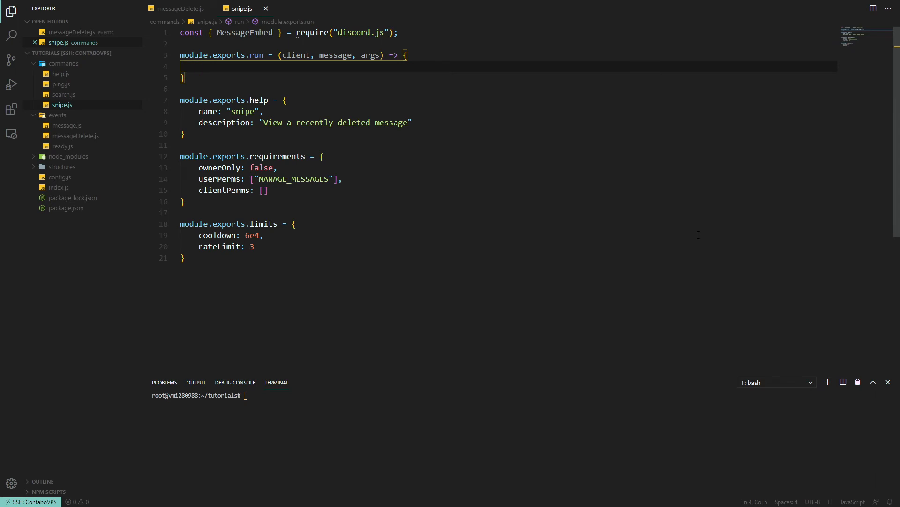
pyautogui.write('const msg =')
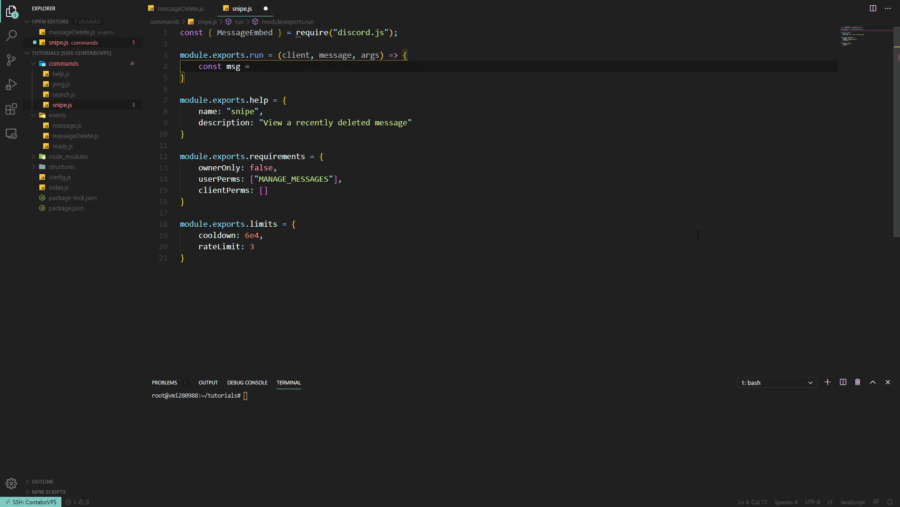
pyautogui.write('c')
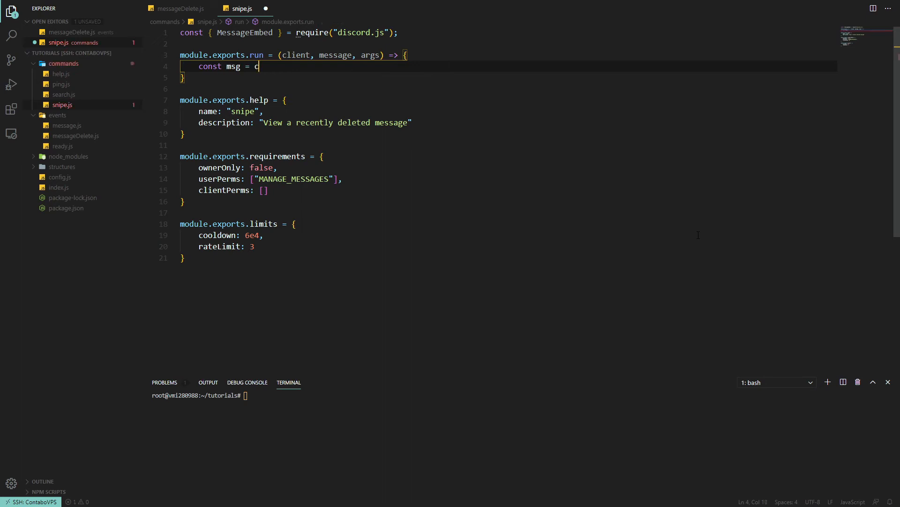
pyautogui.write('lient.snipes.get(')
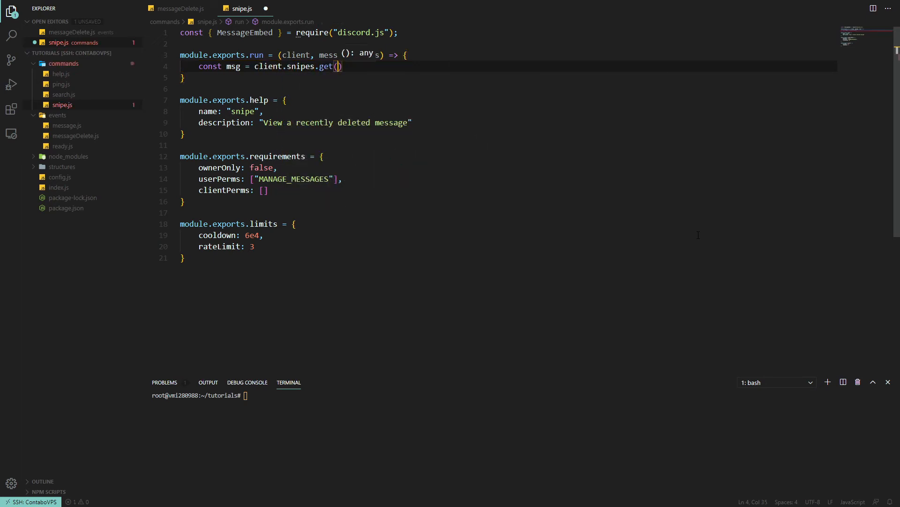
pyautogui.write('message.c')
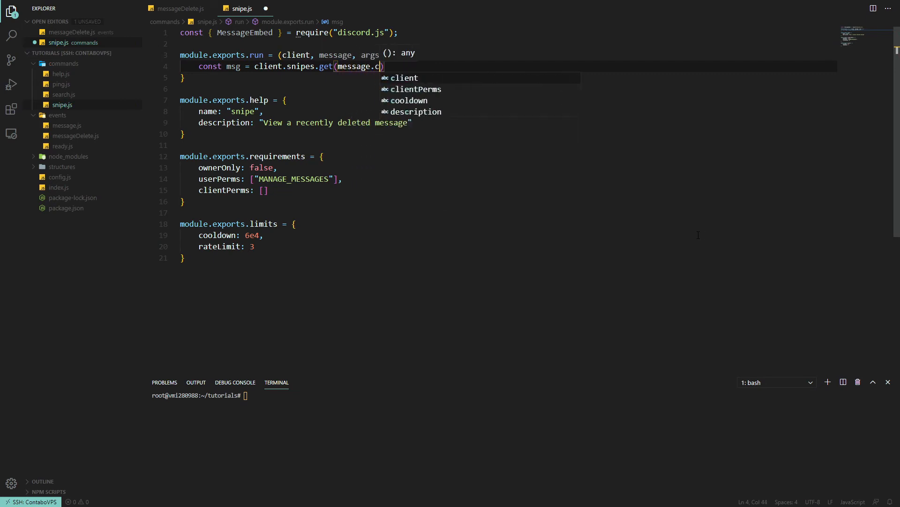
pyautogui.write('hannel.id);')
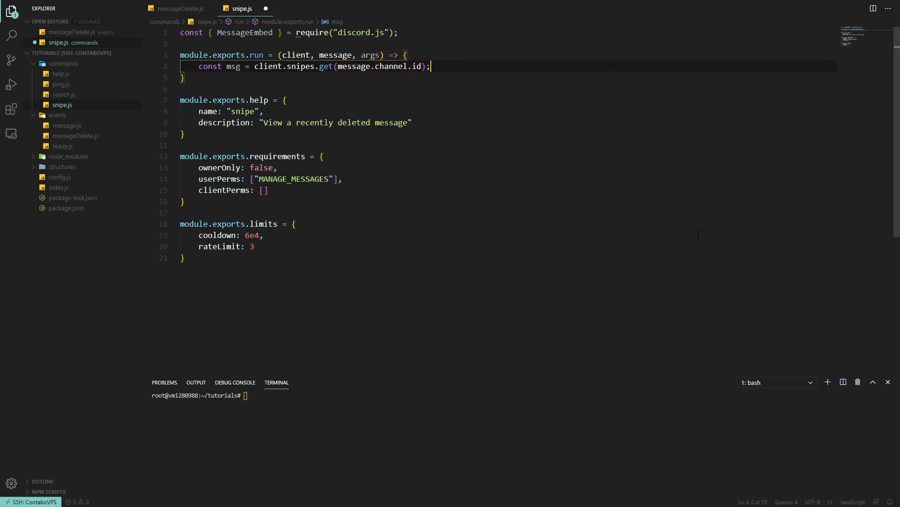
pyautogui.press('ctrl+s')
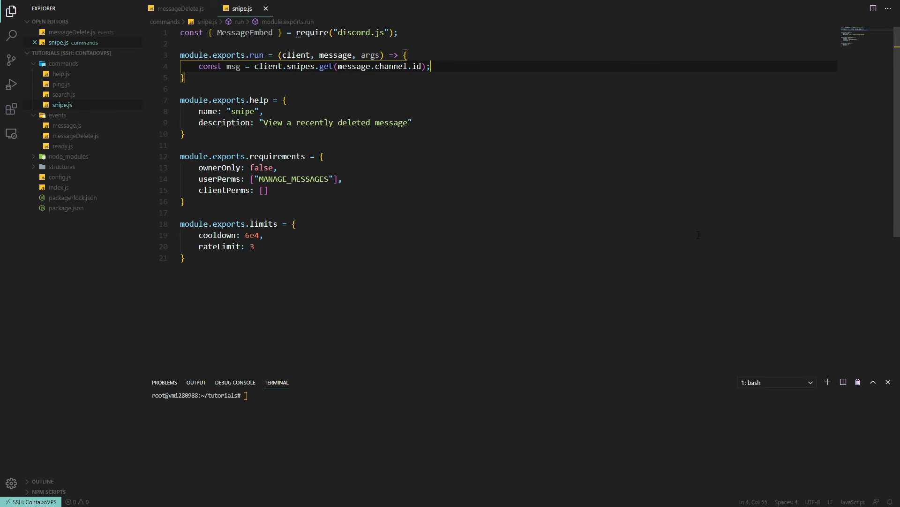
# Step: Reply "no recently deleted messages!" when msg is missing, and save
pyautogui.write('if (!')
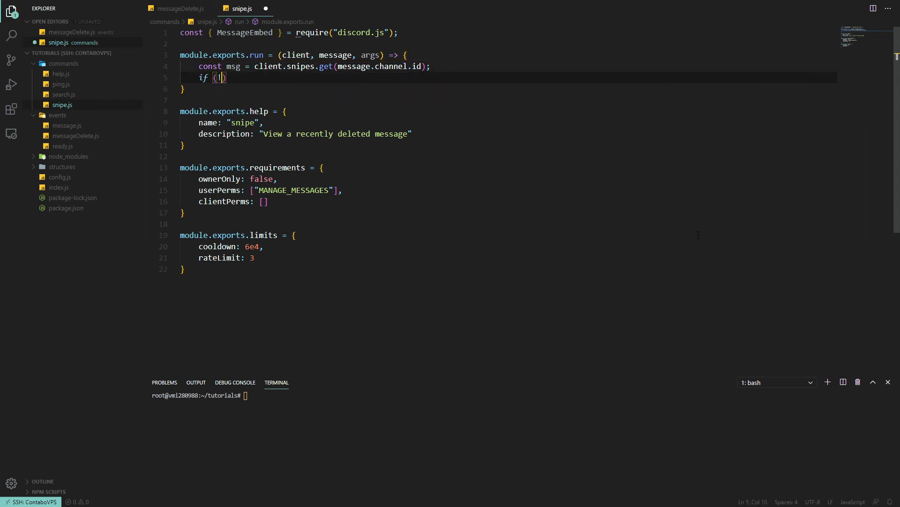
pyautogui.write('msg) return m')
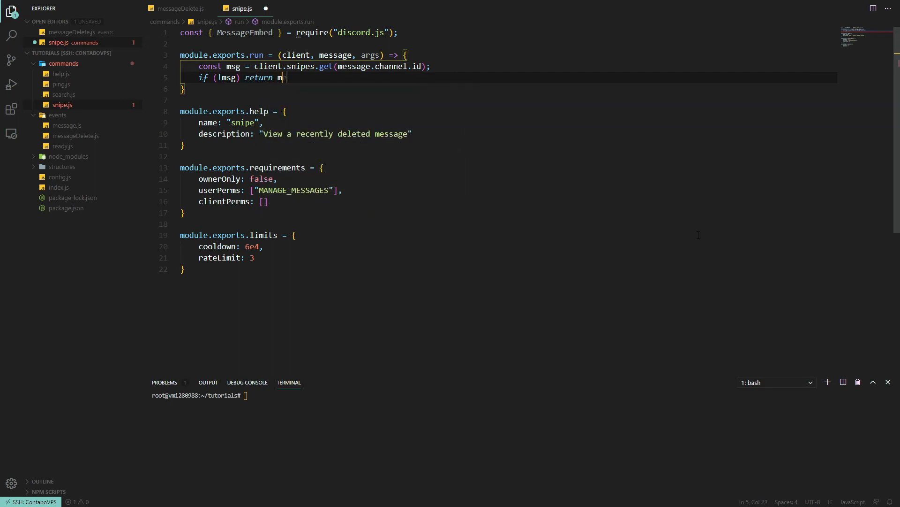
pyautogui.write('essage.reply("")')
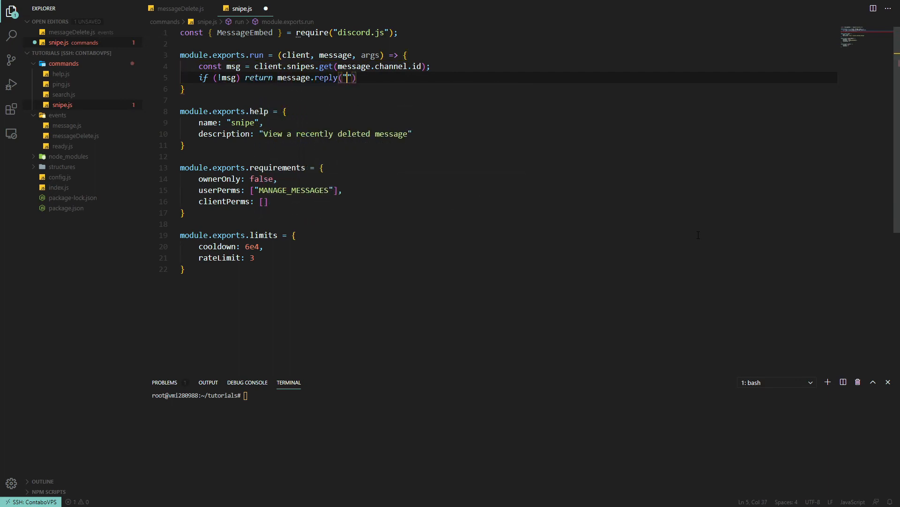
pyautogui.write('no recently deleted messages!')
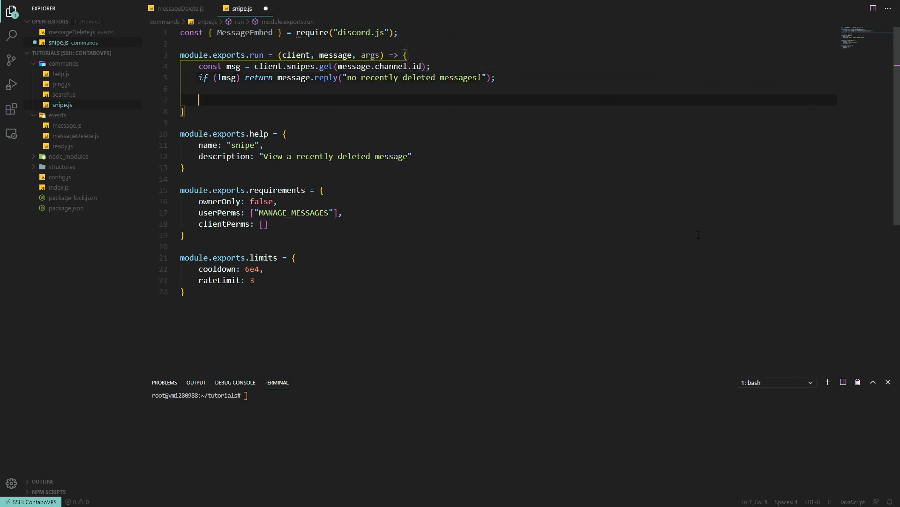
pyautogui.press('ctrl+s')
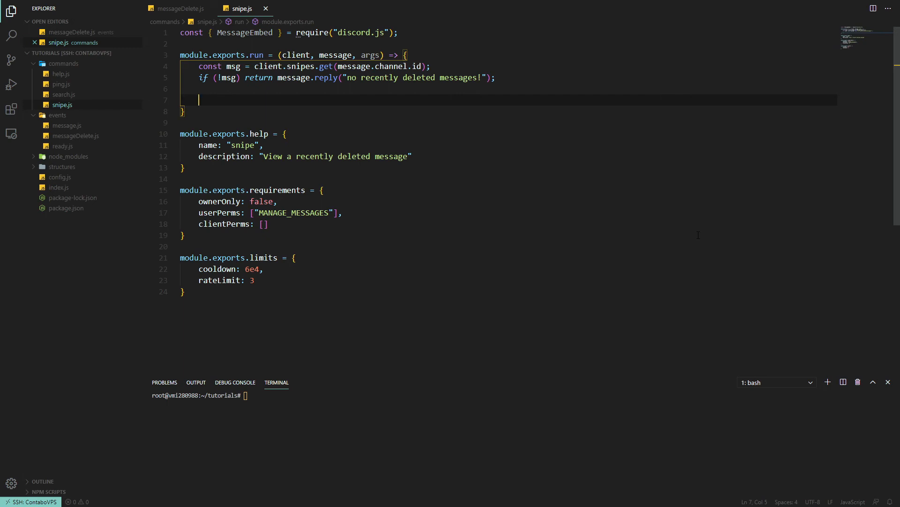
# Step: Build a MessageEmbed with the author's tag and avatar URL and msg.content as description
pyautogui.write('const embed')
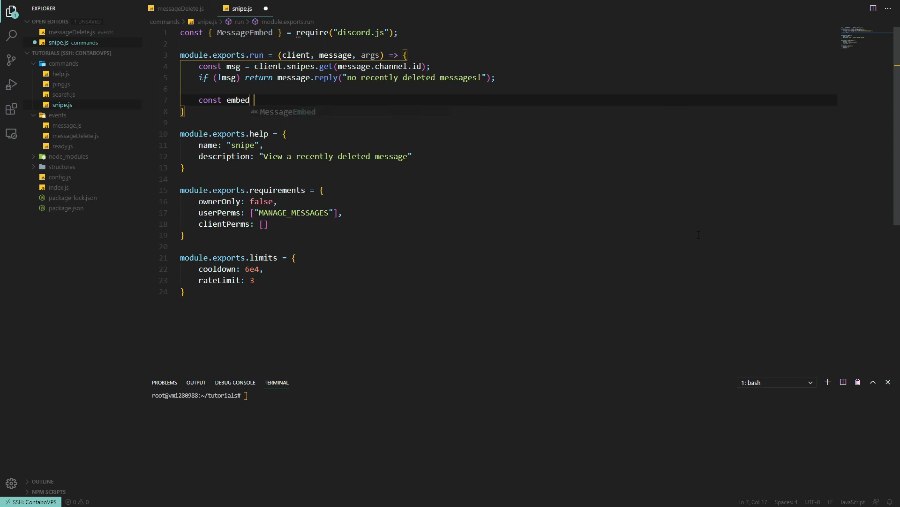
pyautogui.write('= new MessageEmbed(')
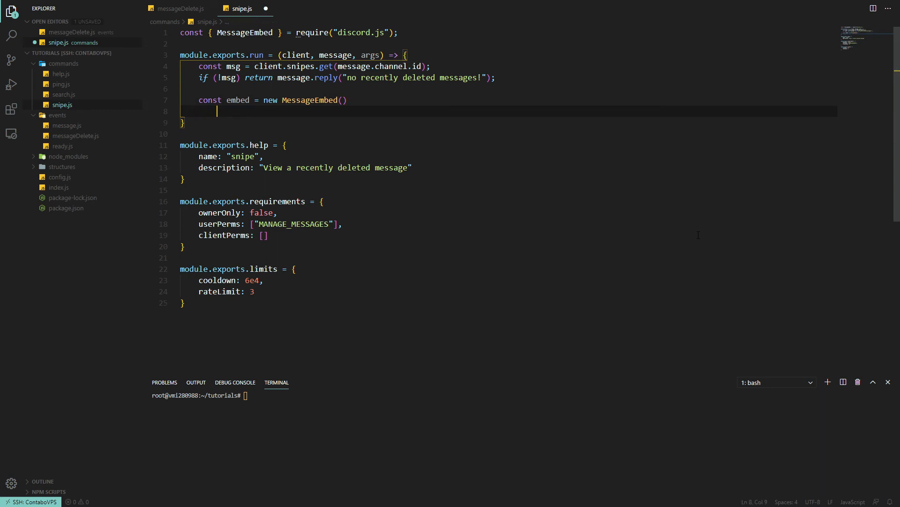
pyautogui.write('.setAuthor(`Deleted by ${')
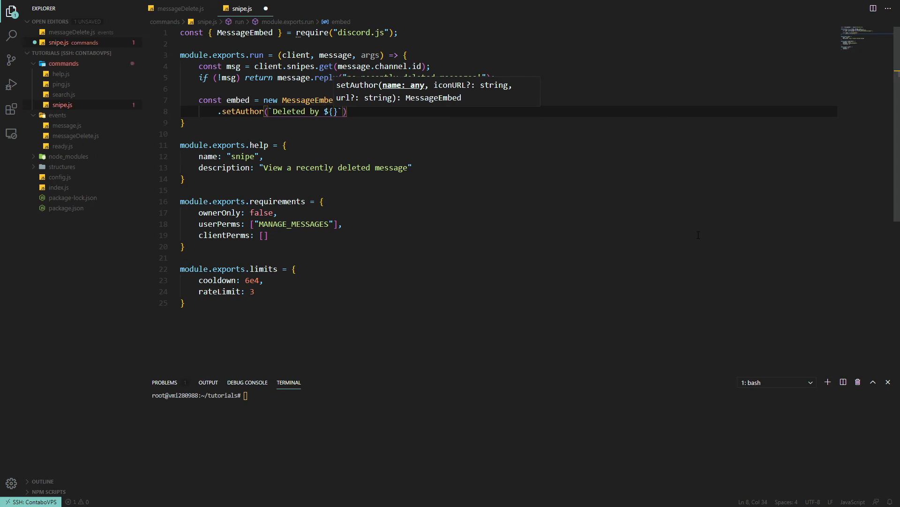
pyautogui.write('msg.author.tag')
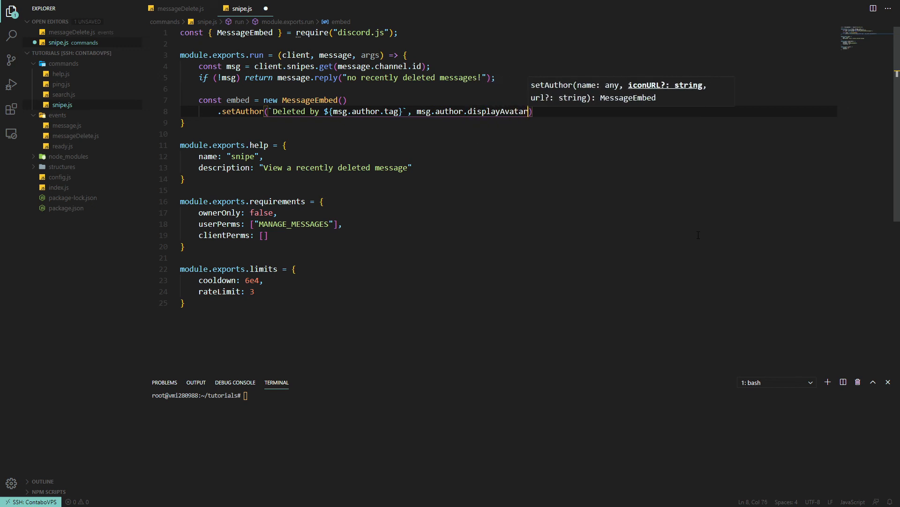
pyautogui.write('URL()')
pyautogui.write('.setDescription(')
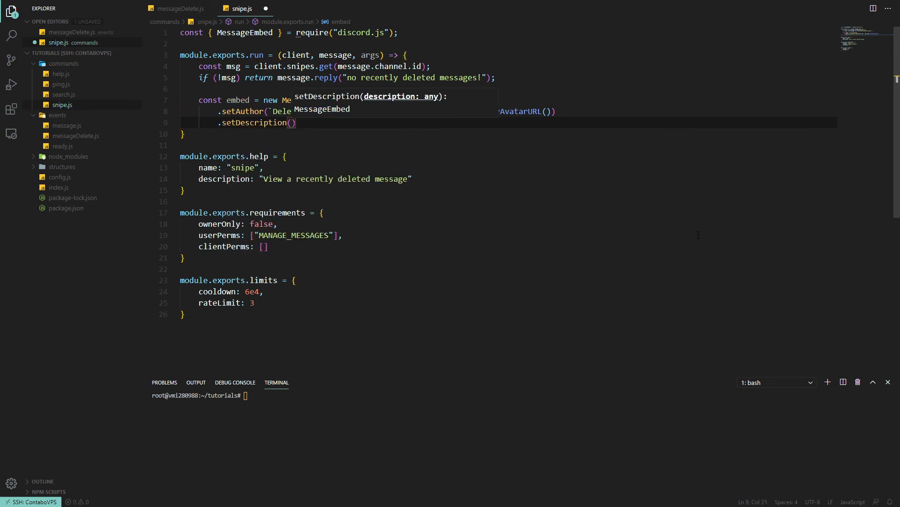
pyautogui.write('msg.content')
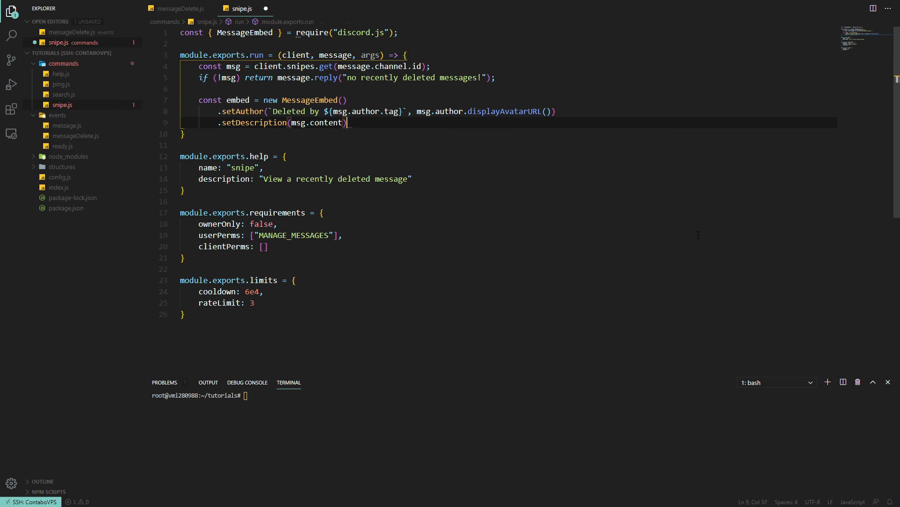
pyautogui.press('Enter')
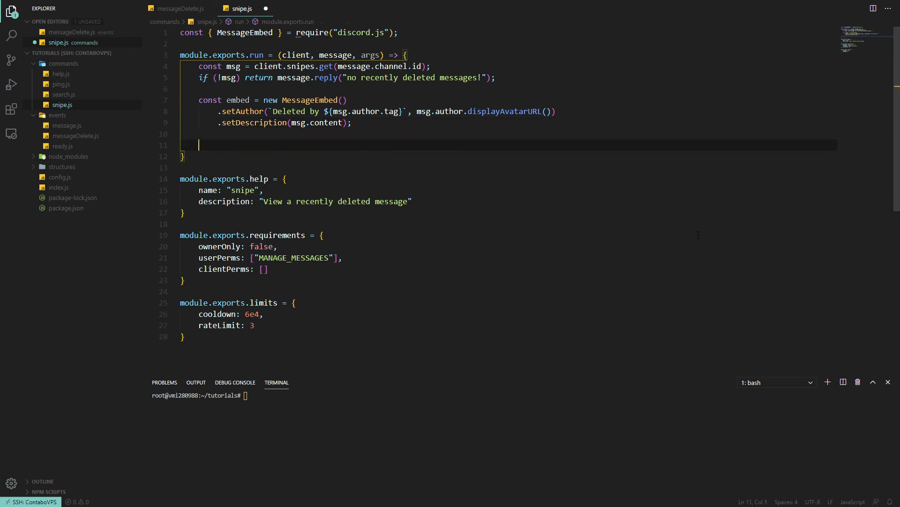
# Step: Set the embed image when msg.image exists and send the embed to the channel
pyautogui.write('if (msg.')
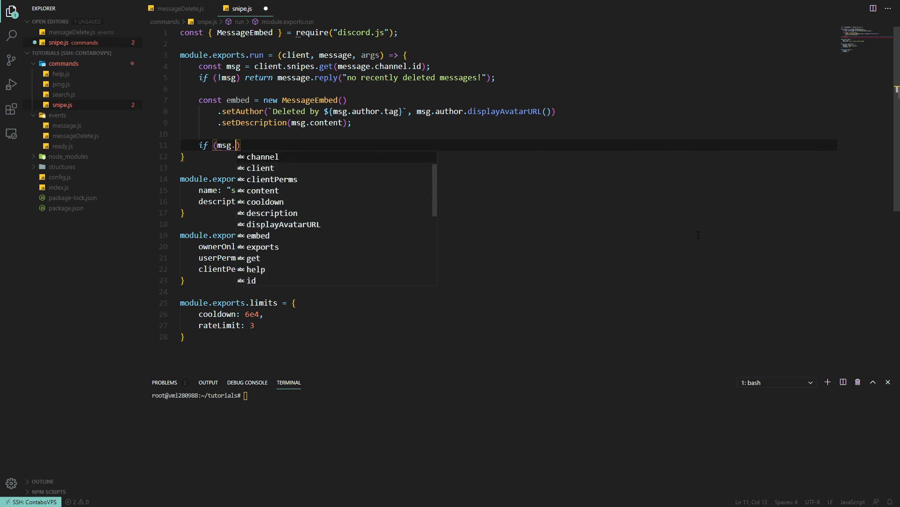
pyautogui.write('image)')
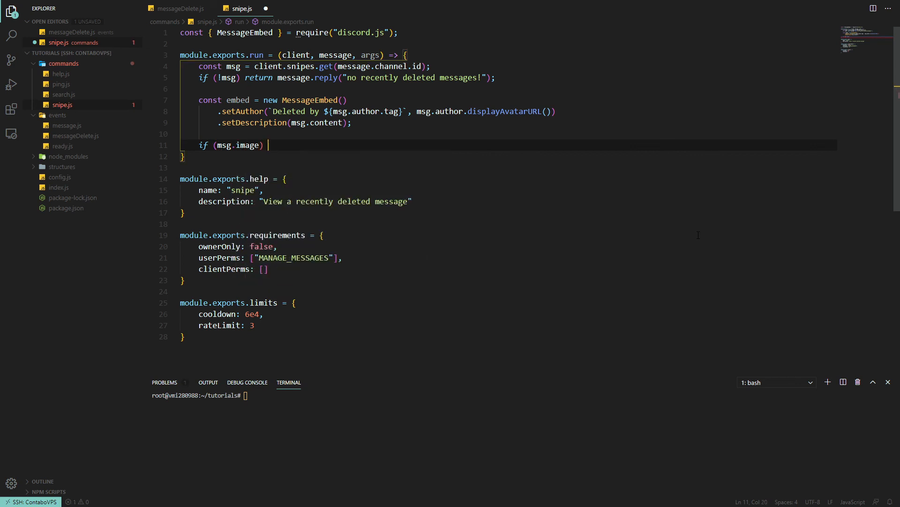
pyautogui.write('embed.setI')
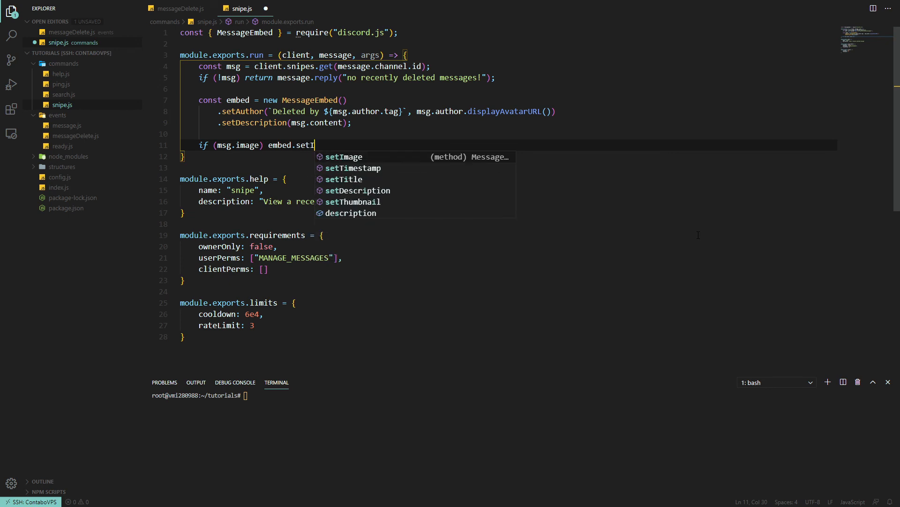
pyautogui.write('mage(msg')
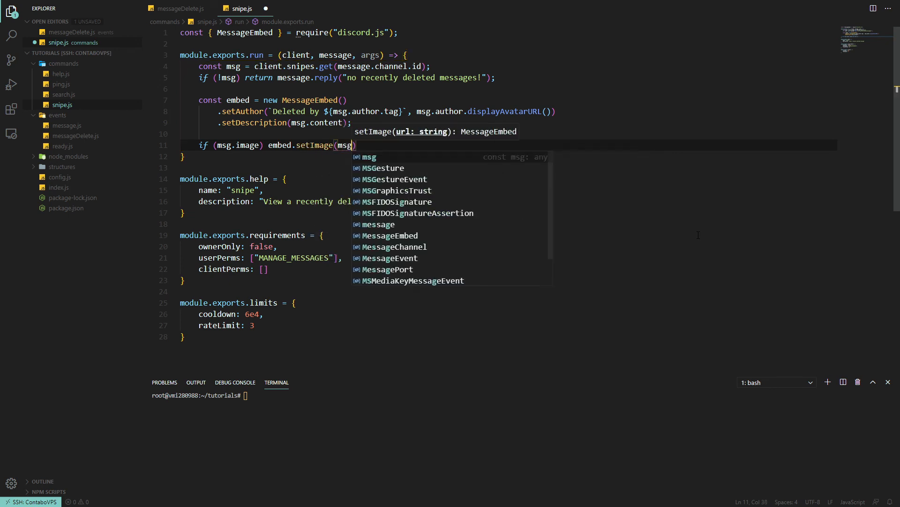
pyautogui.write('.image);')
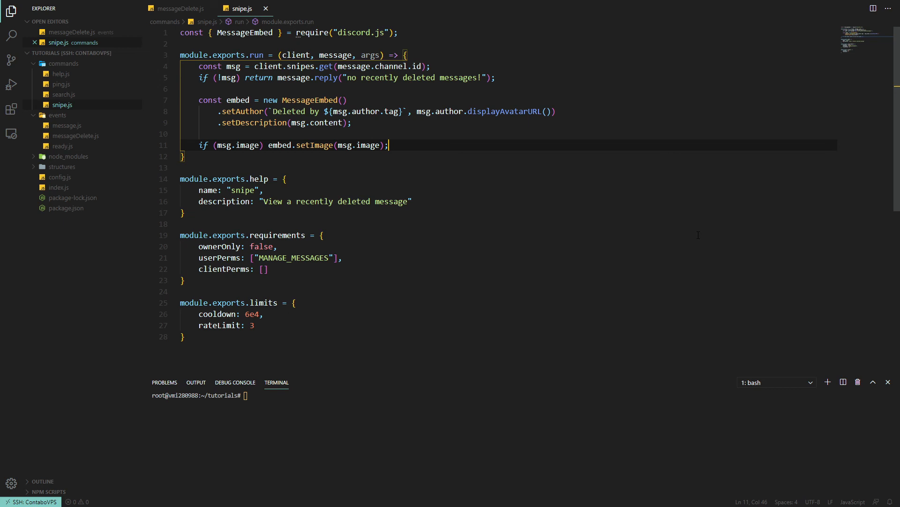
pyautogui.write('me')
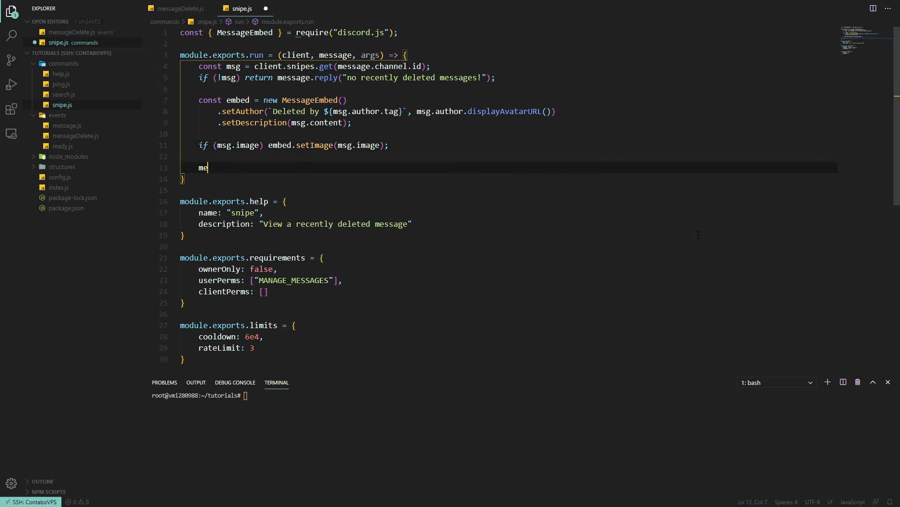
pyautogui.write('ssage.channel.send')
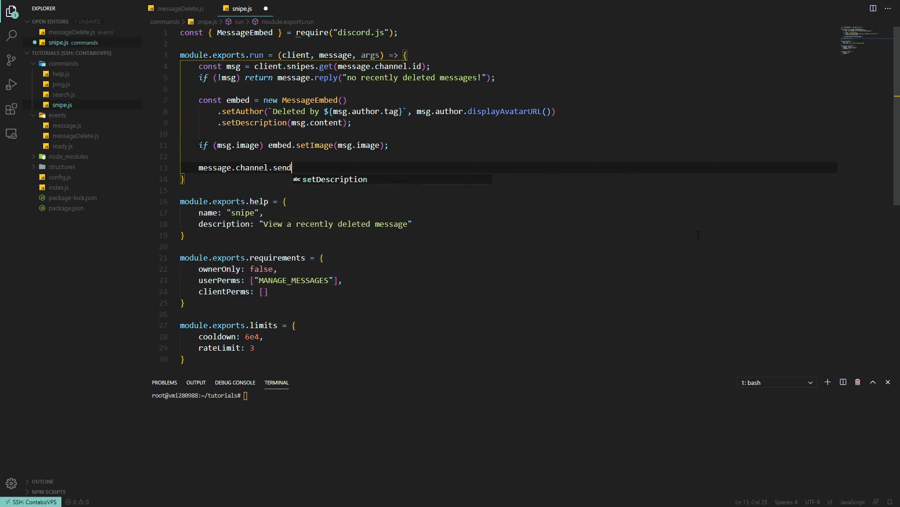
pyautogui.write('(embed);')
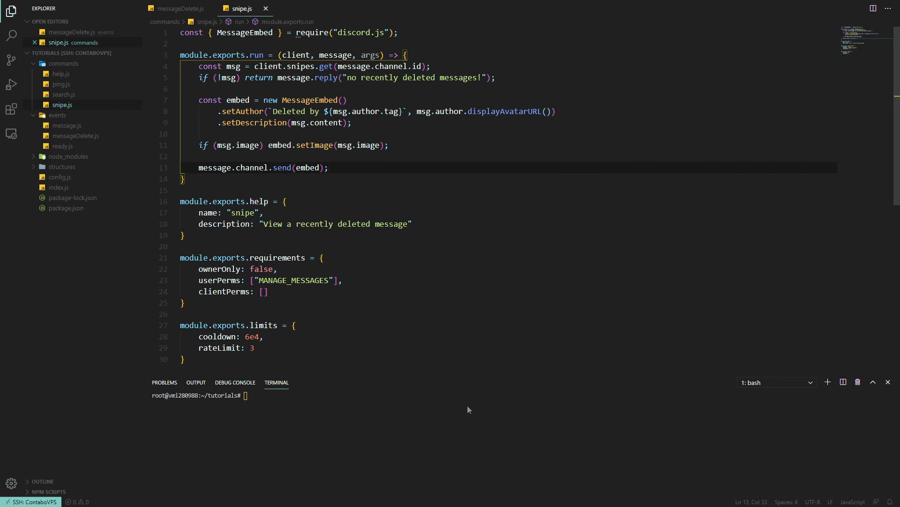
# Step: Run the bot with node . in the terminal and switch to Discord
pyautogui.write('no')
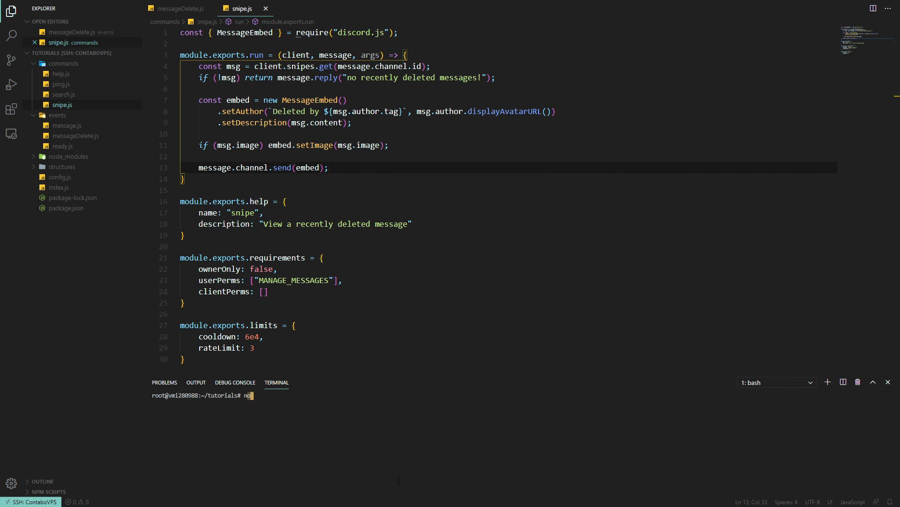
pyautogui.press('Return')
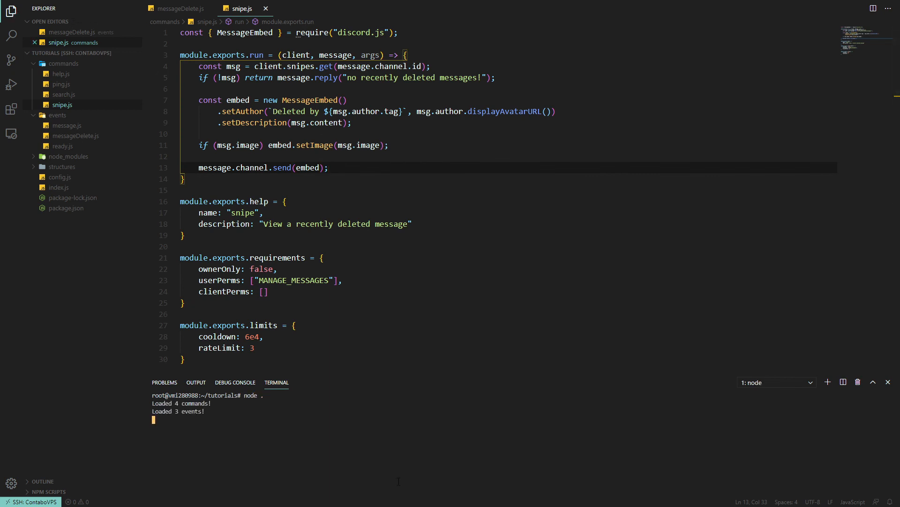
pyautogui.click(124, 497)
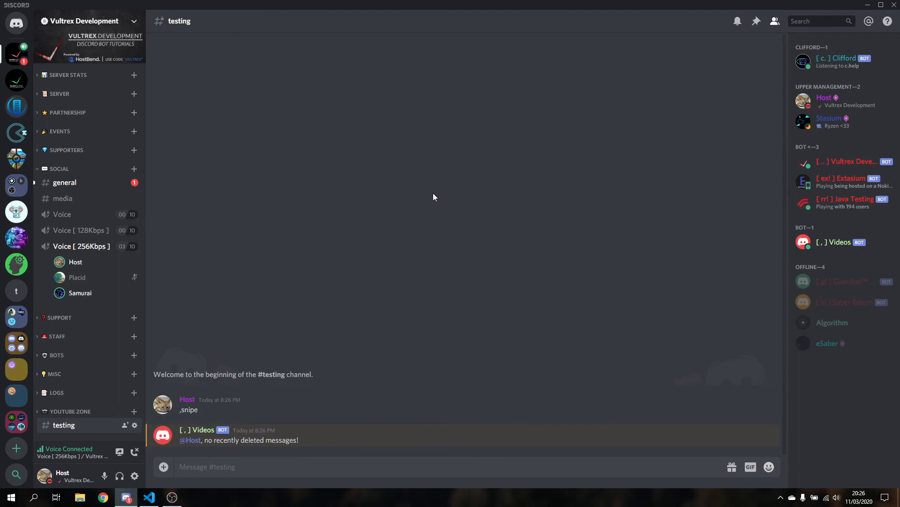
# Step: Send "how about now" in #testing, delete it, and snipe it back as an embed
pyautogui.write('how abou')
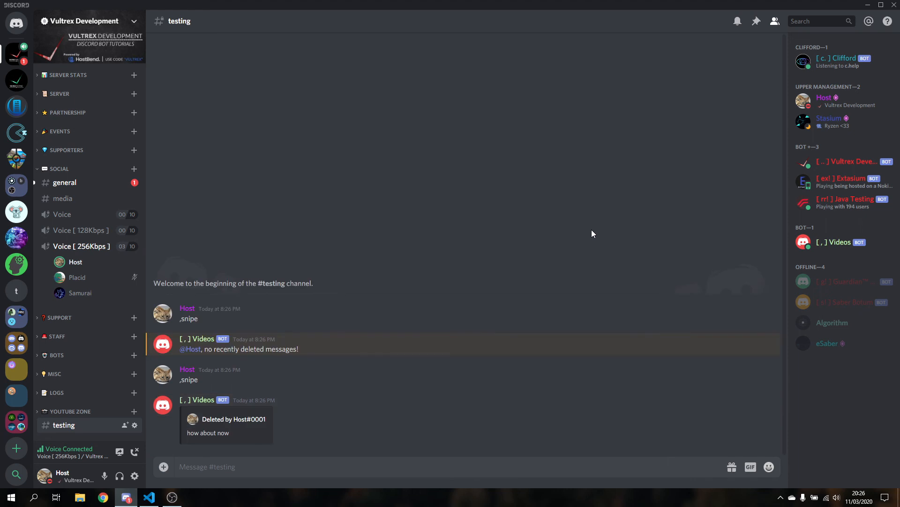
pyautogui.moveTo(186, 458)
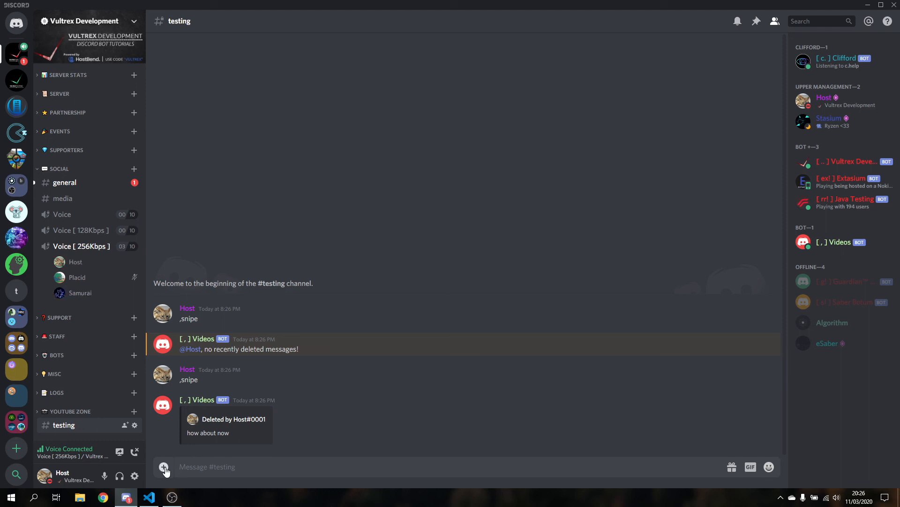
# Step: Post an image with comment 'content with', delete it, and snipe it back as an embed
pyautogui.click(164, 466)
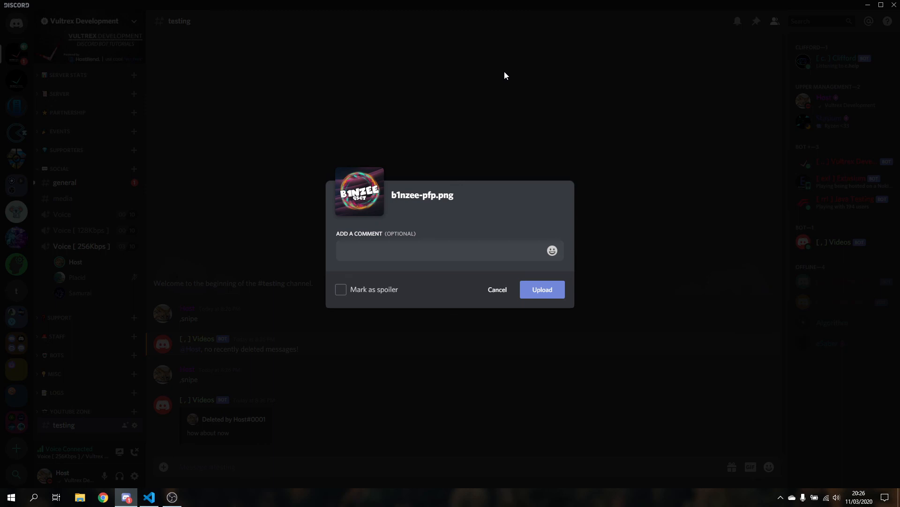
pyautogui.write('content with')
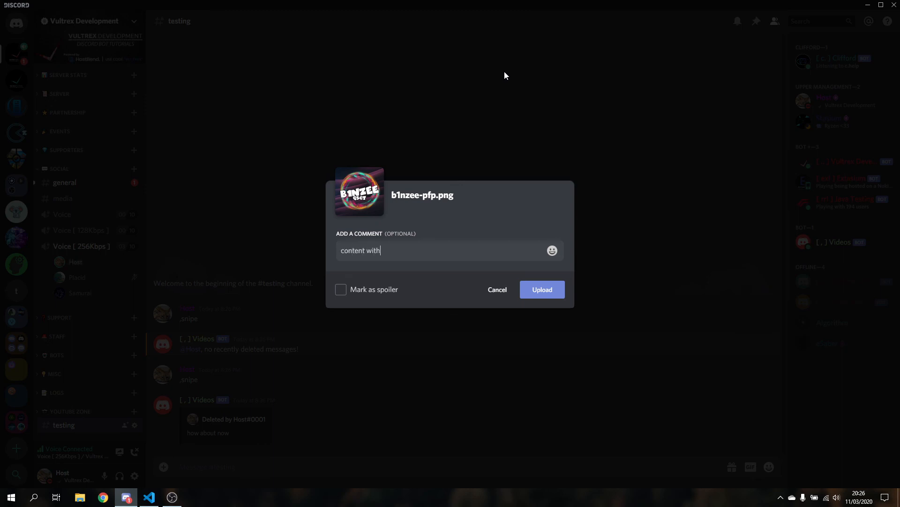
pyautogui.click(541, 289)
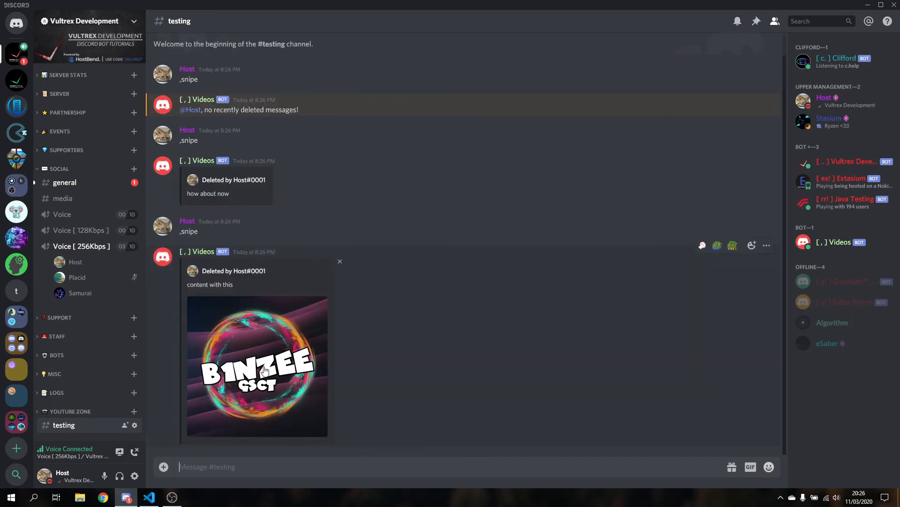
pyautogui.click(339, 261)
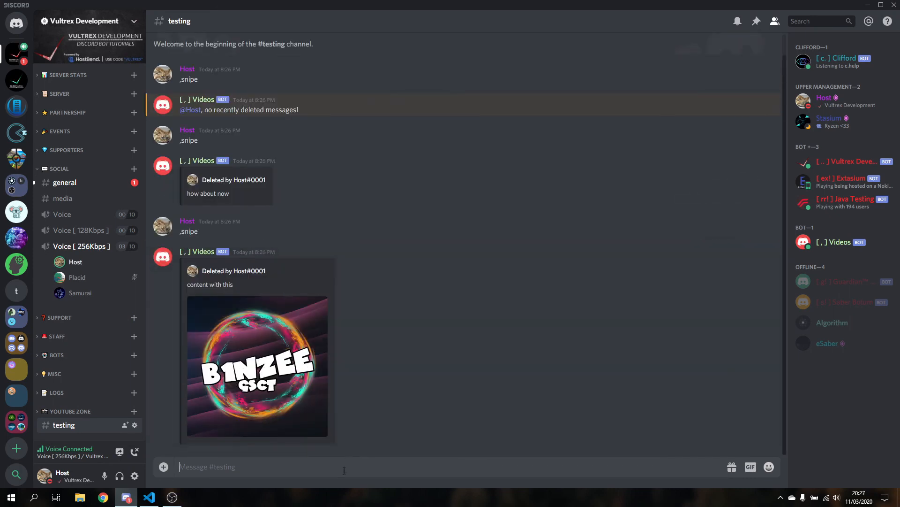
pyautogui.moveTo(257, 368)
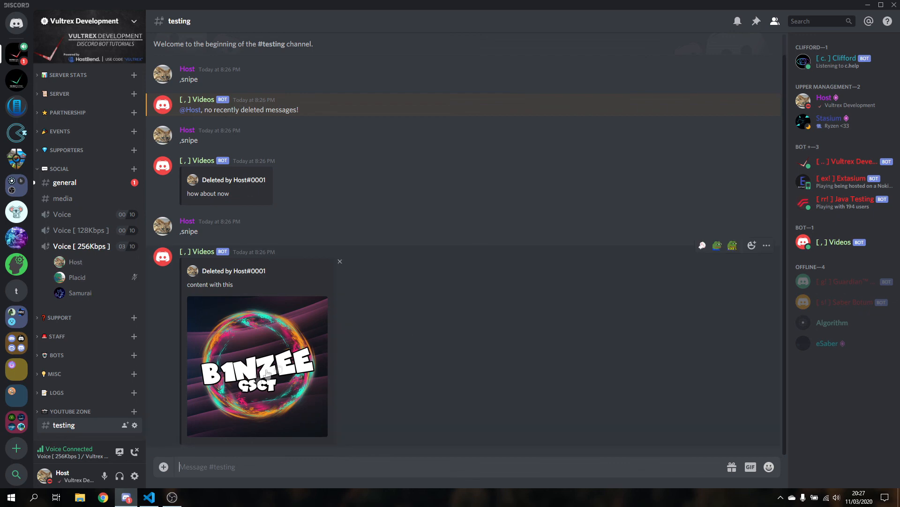